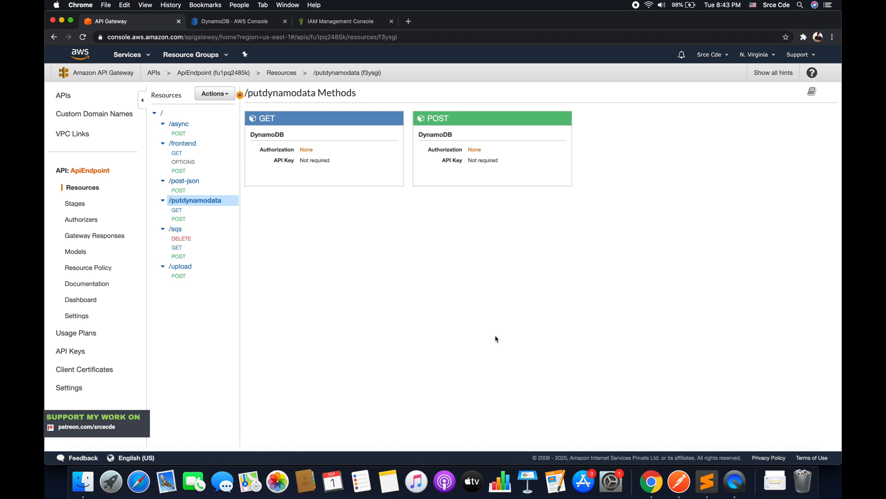
{"action": "mouse_move", "coordinate": [485, 342]}
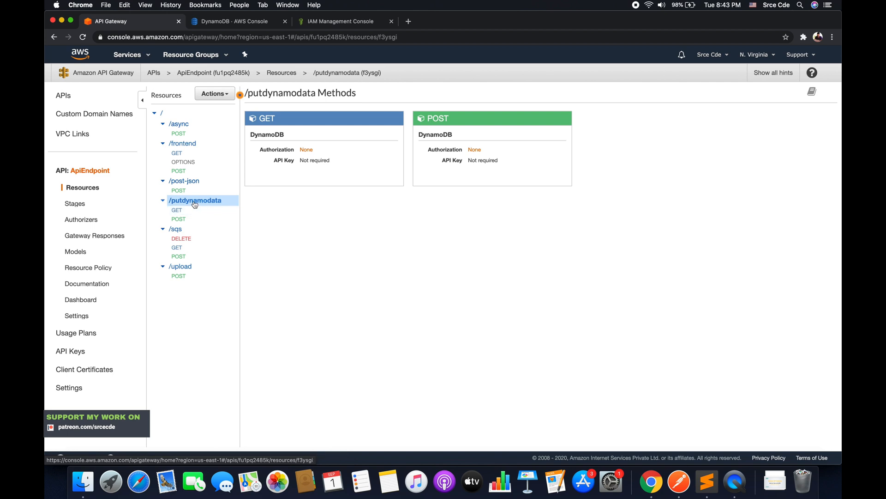
{"action": "mouse_move", "coordinate": [217, 204]}
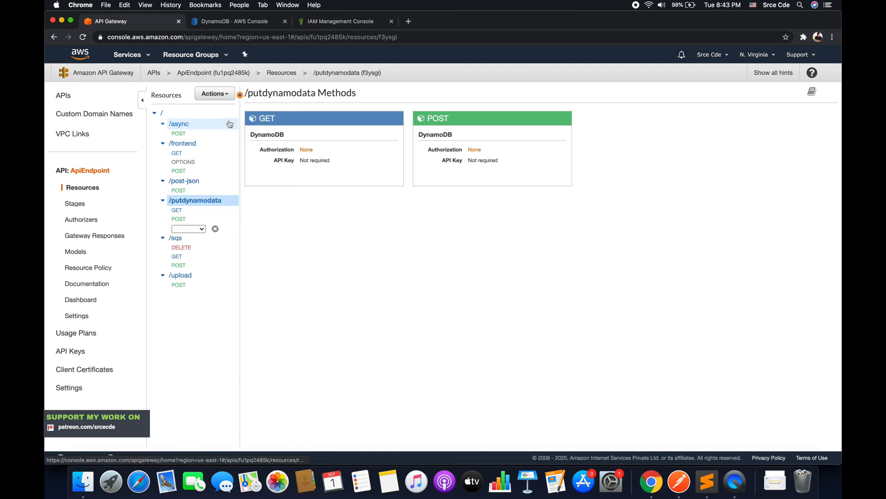
Create a DELETE method on /putdynamodata from the HTTP method dropdown and confirm it
{"action": "left_click", "coordinate": [187, 228]}
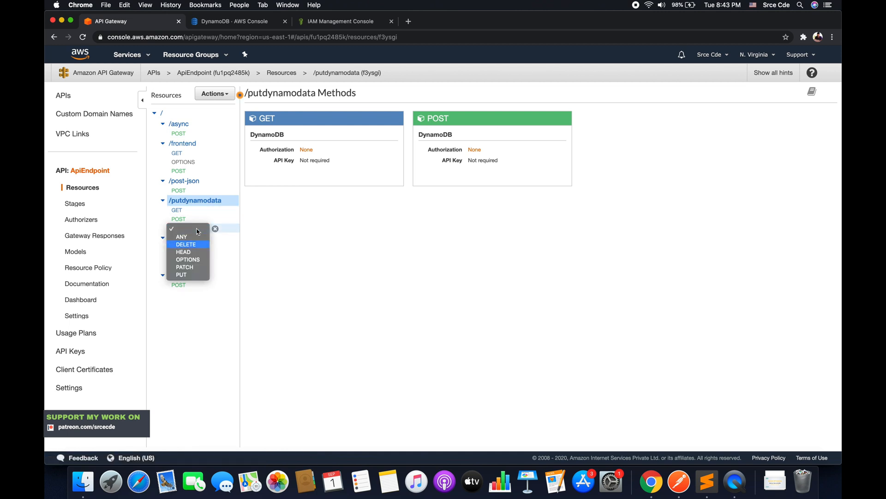
{"action": "left_click", "coordinate": [185, 243]}
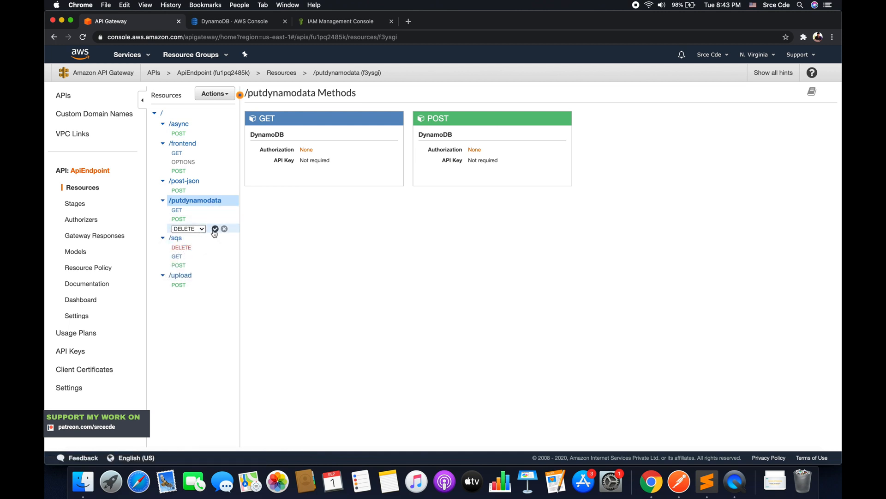
{"action": "left_click", "coordinate": [215, 228]}
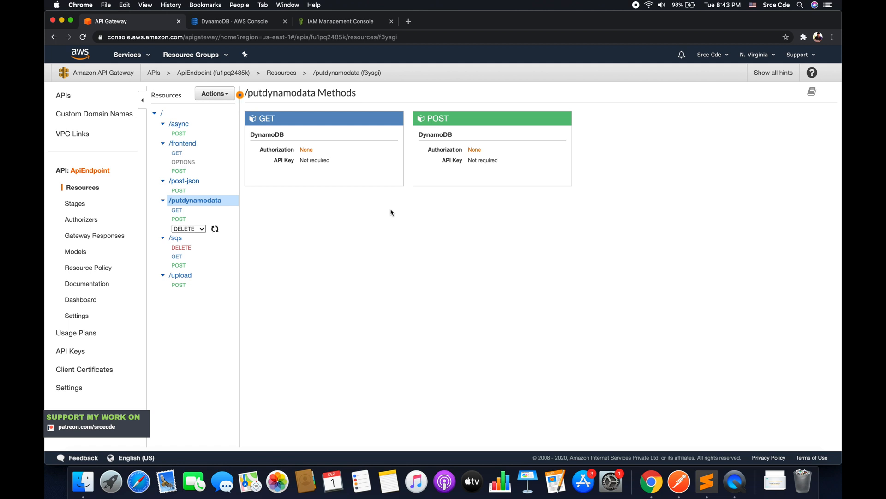
Integrate with AWS Service DynamoDB in us-east-1, HTTP method POST, action DeleteItem
{"action": "left_click", "coordinate": [215, 228]}
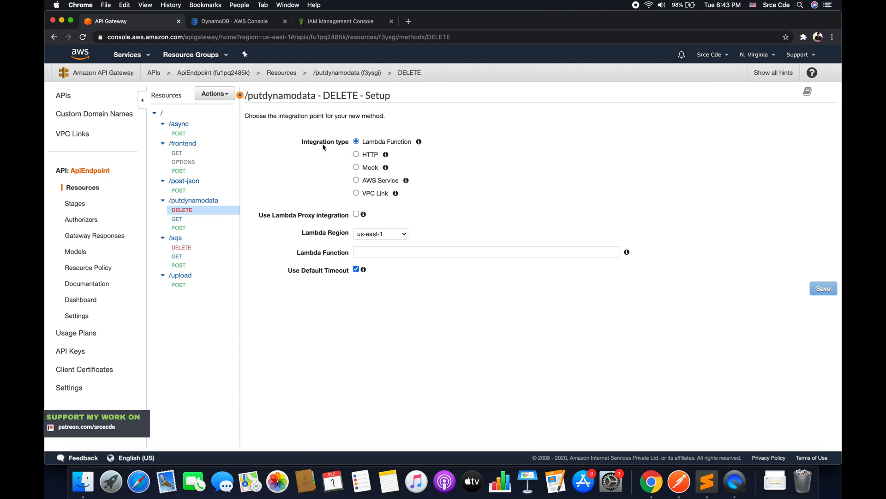
{"action": "mouse_move", "coordinate": [379, 185]}
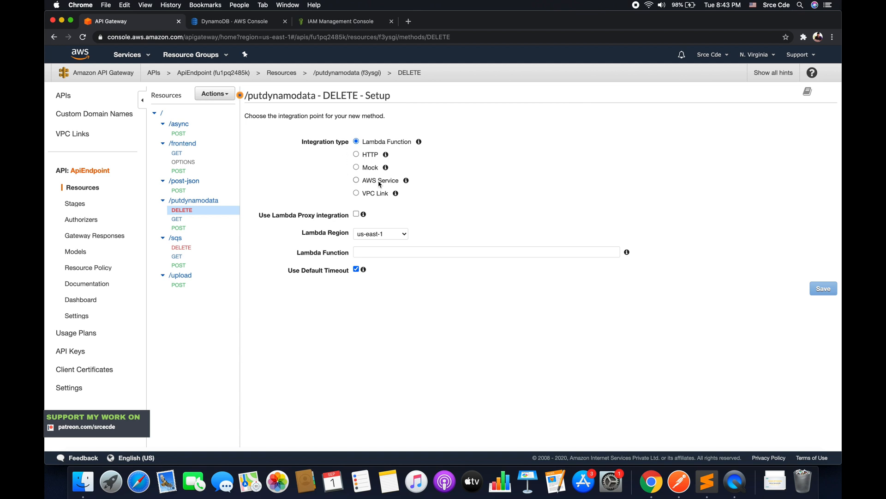
{"action": "left_click", "coordinate": [357, 181]}
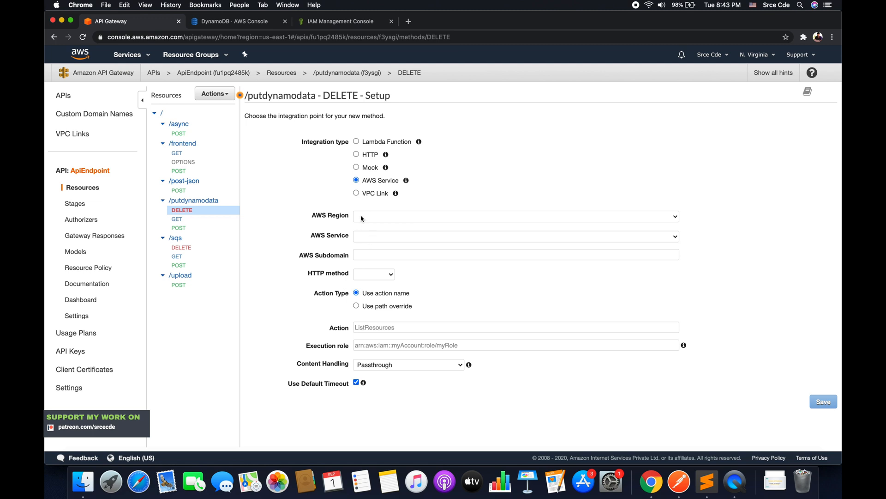
{"action": "left_click", "coordinate": [514, 215]}
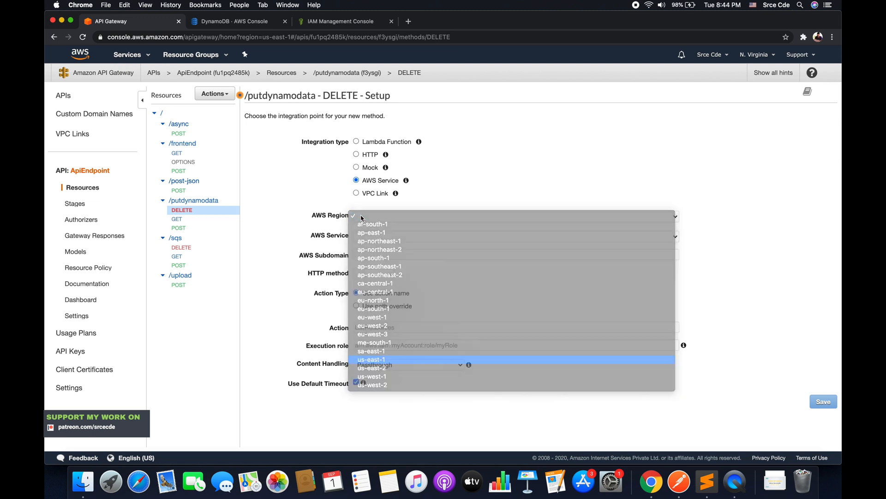
{"action": "left_click", "coordinate": [371, 359]}
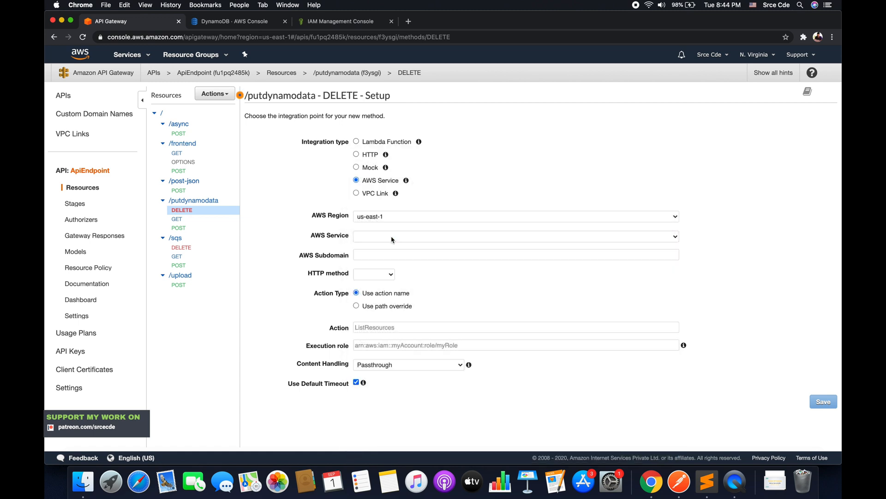
{"action": "left_click", "coordinate": [514, 236]}
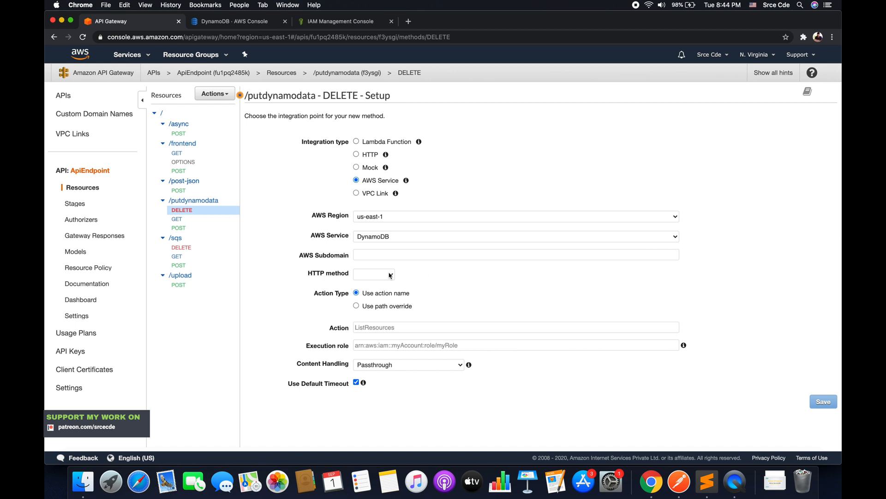
{"action": "left_click", "coordinate": [373, 273]}
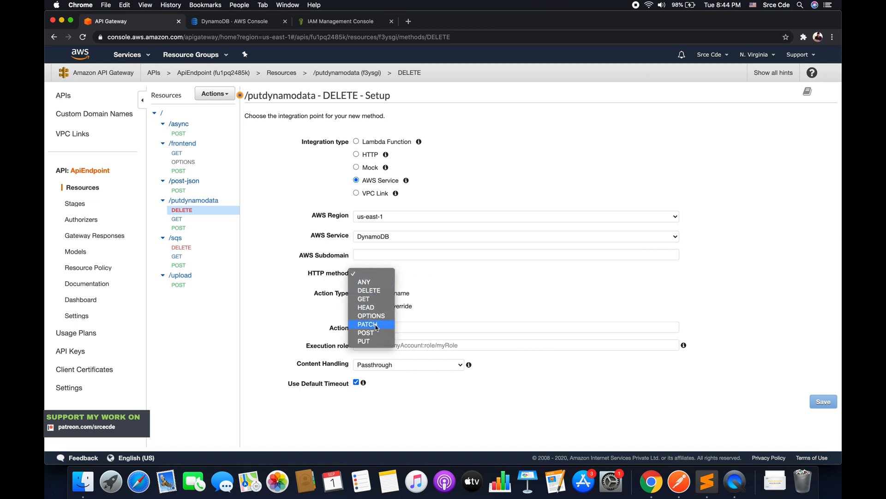
{"action": "left_click", "coordinate": [366, 332]}
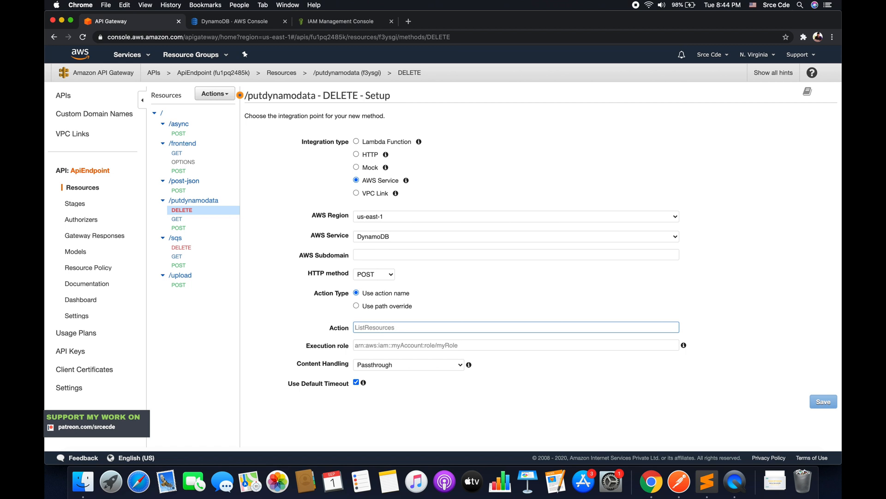
{"action": "type", "text": "DeleteItem"}
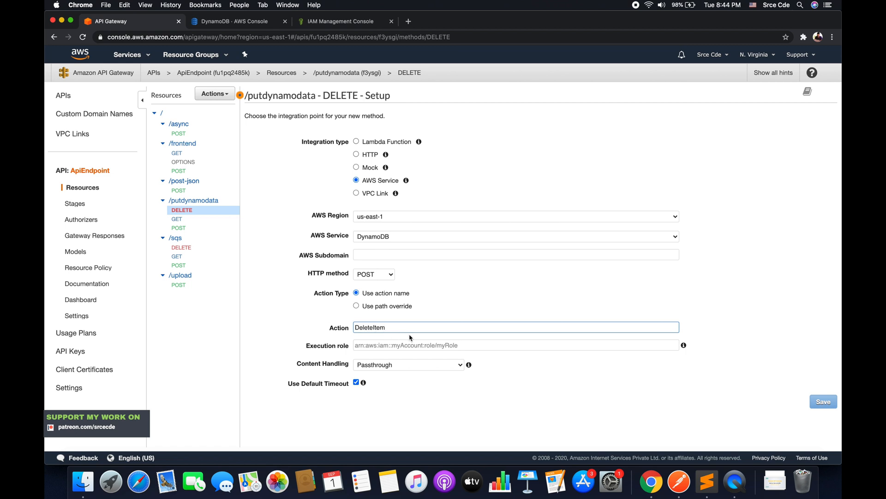
Set the execution role to the api_dynamodb role ARN copied from IAM and save
{"action": "left_click", "coordinate": [516, 344]}
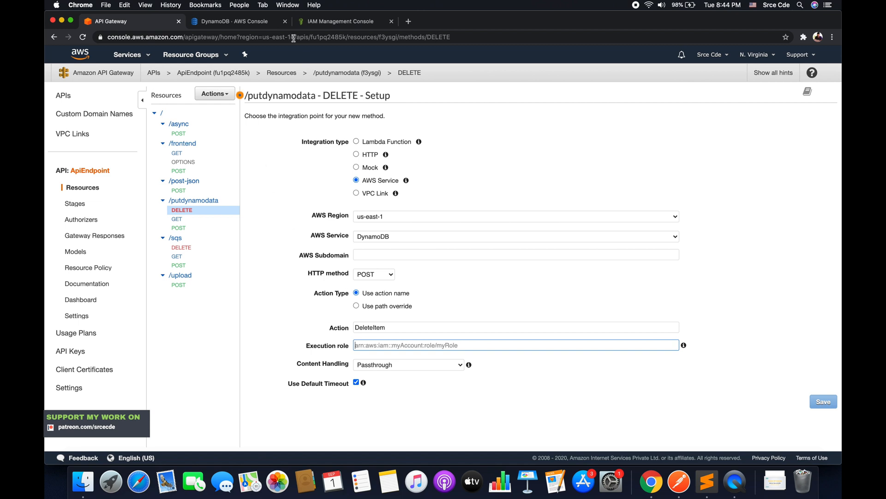
{"action": "left_click", "coordinate": [339, 21]}
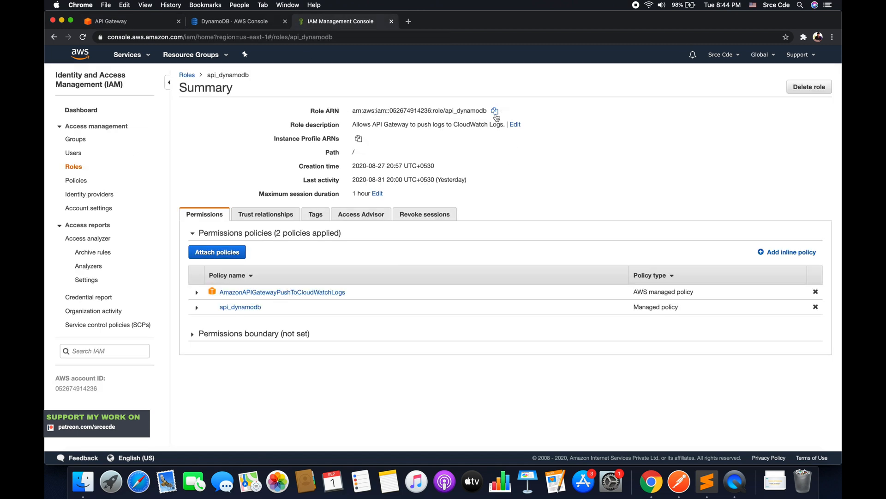
{"action": "left_click", "coordinate": [107, 21]}
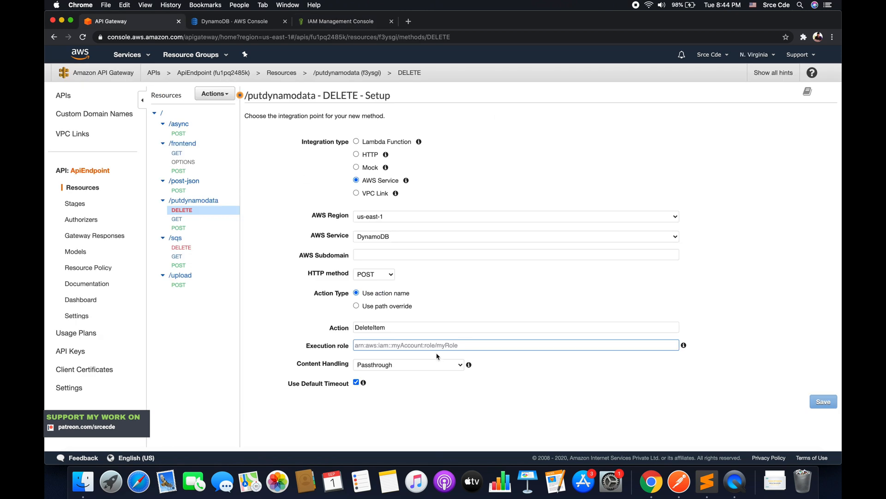
{"action": "type", "text": "arn:aws:iam::052674914236:role/api_dynamodb"}
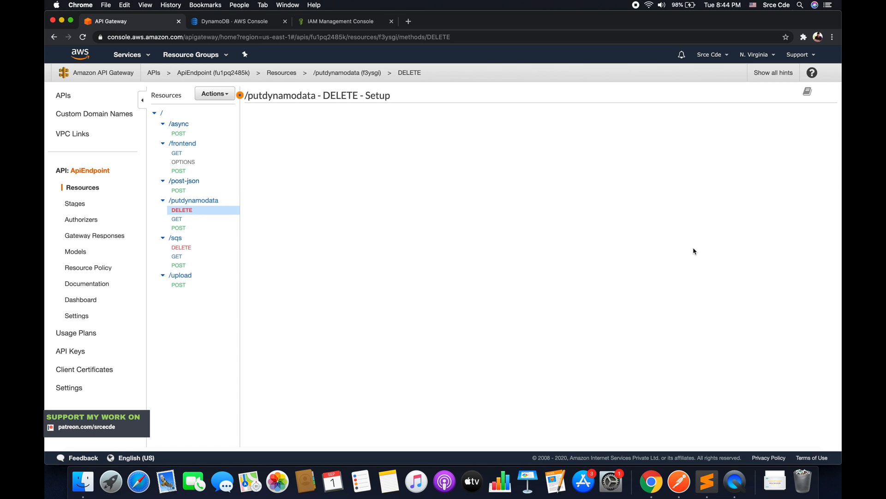
In Integration Request choose passthrough when no template and add an application/json mapping template
{"action": "left_click", "coordinate": [182, 209]}
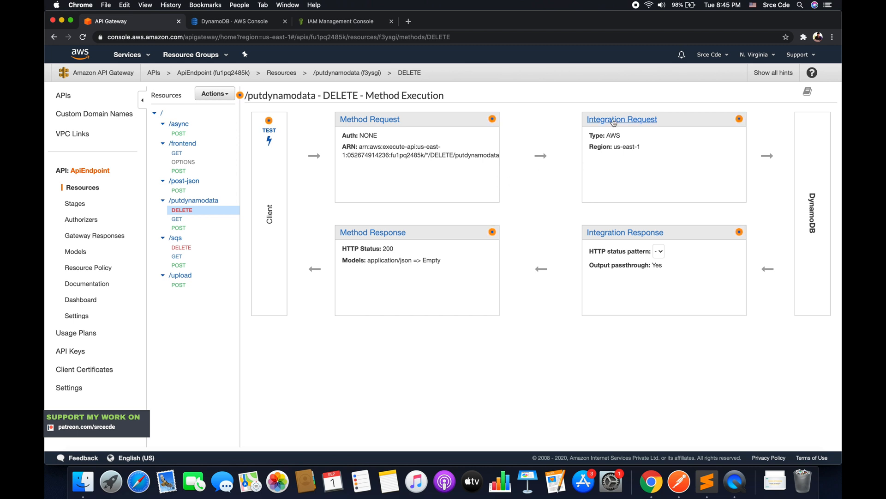
{"action": "left_click", "coordinate": [621, 119]}
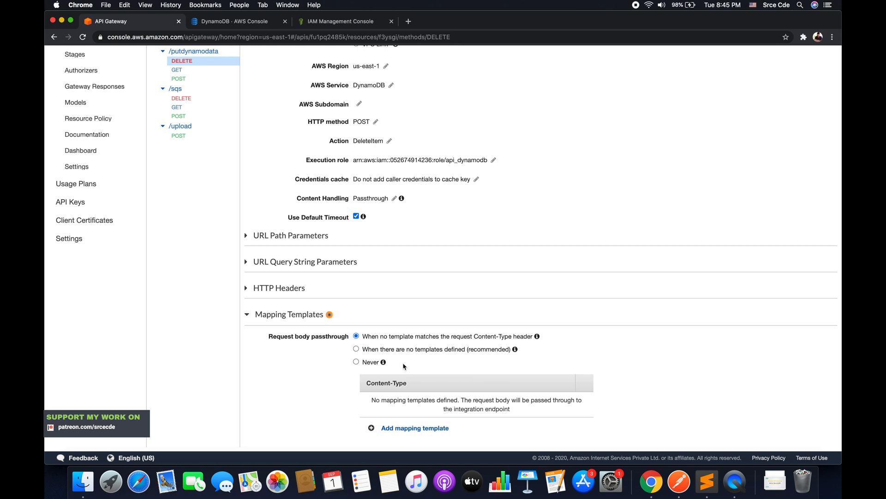
{"action": "left_click", "coordinate": [357, 349]}
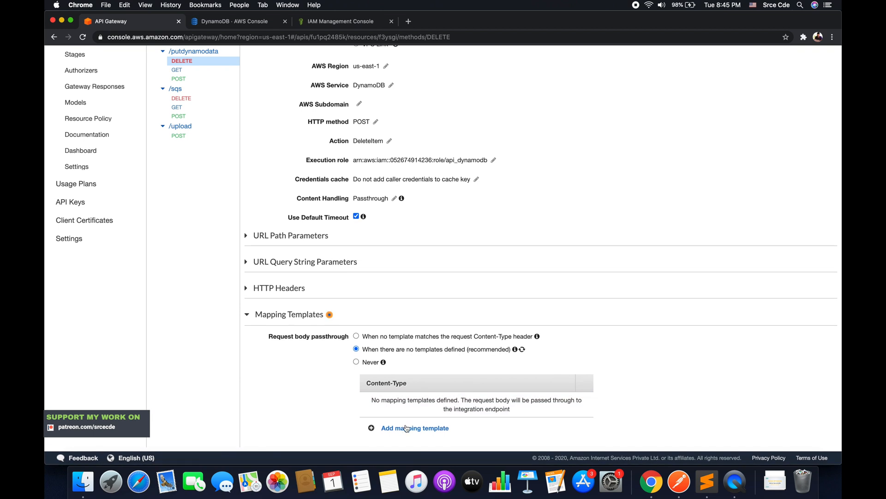
{"action": "left_click", "coordinate": [414, 427]}
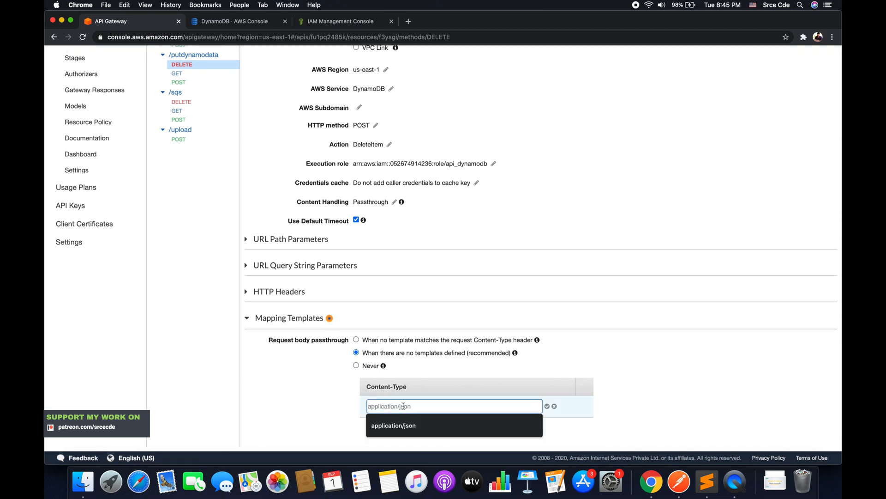
{"action": "left_click", "coordinate": [394, 424]}
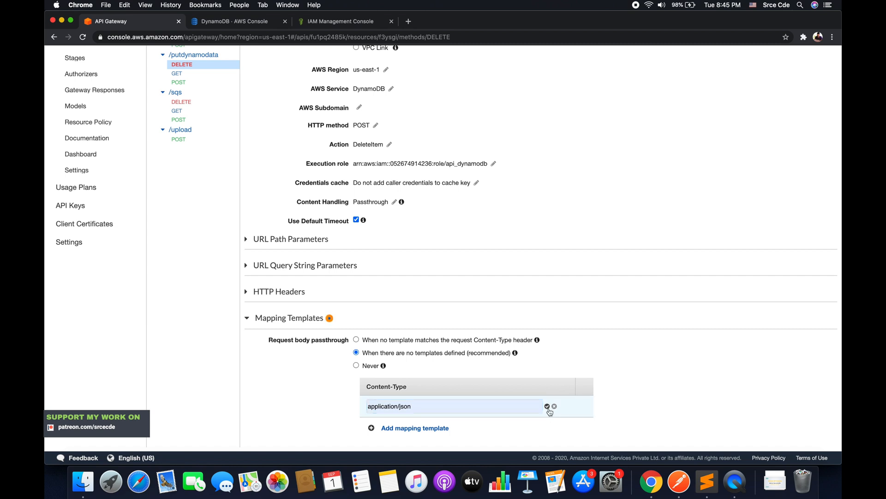
{"action": "left_click", "coordinate": [546, 407]}
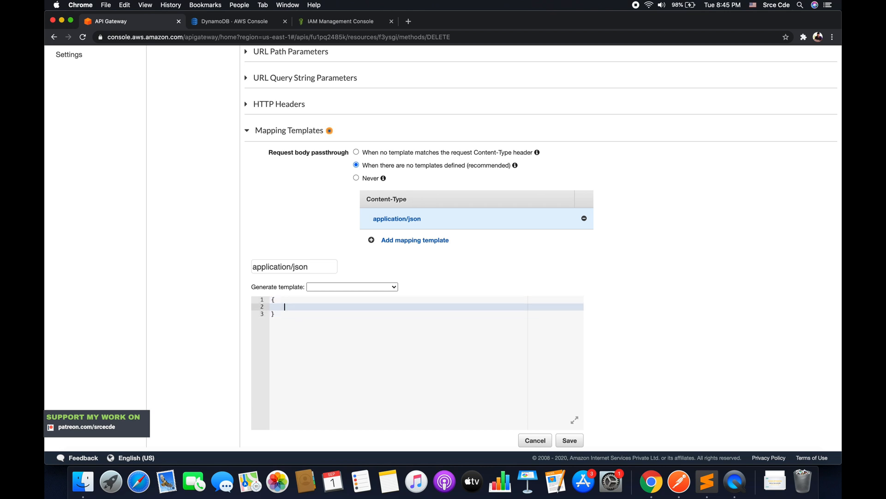
Write the template's "TableName": "apidemo" and an empty "Key" object on its own lines
{"action": "type", "text": "\"Ta"}
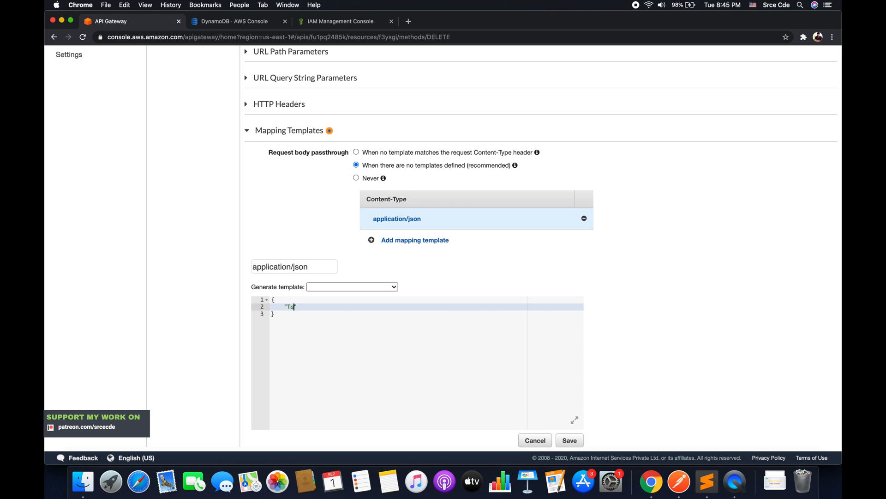
{"action": "type", "text": "able"}
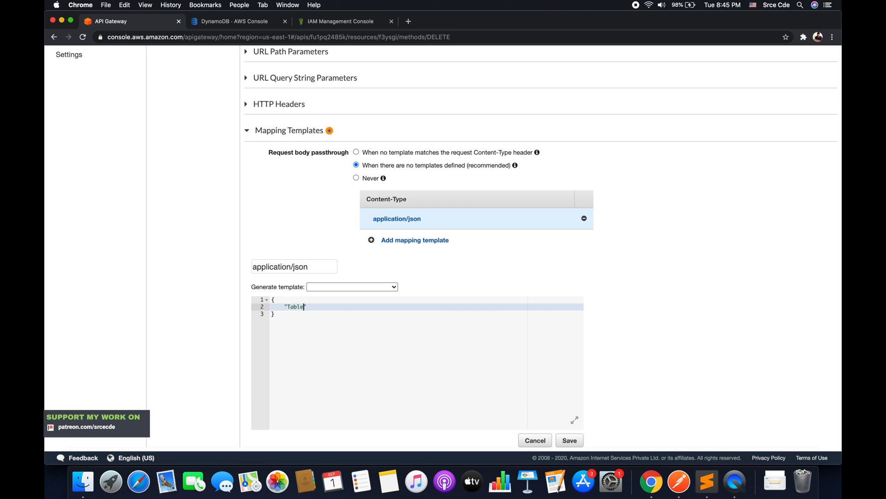
{"action": "type", "text": "Name\""}
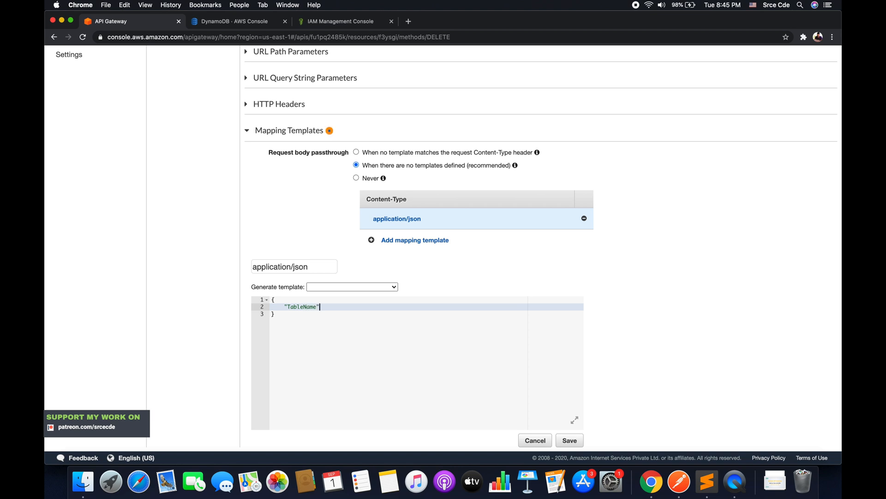
{"action": "type", "text": ": \""}
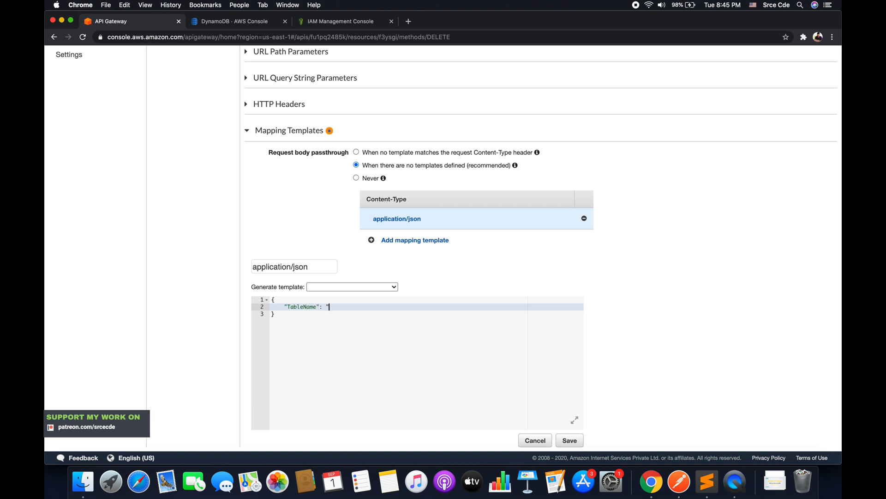
{"action": "type", "text": "apide"}
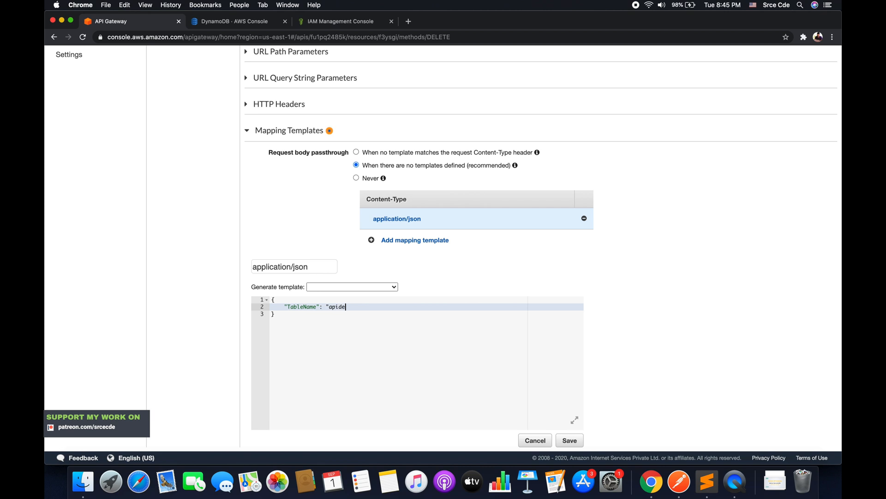
{"action": "type", "text": "mo\","}
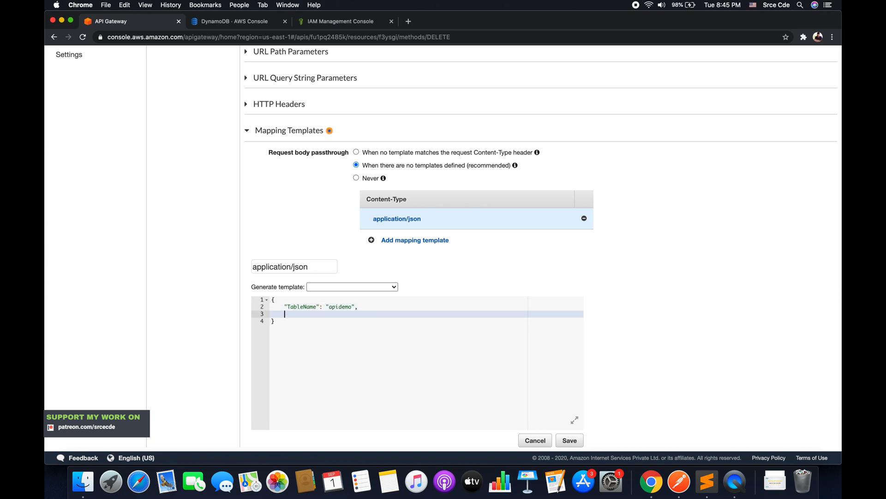
{"action": "type", "text": "\"K"}
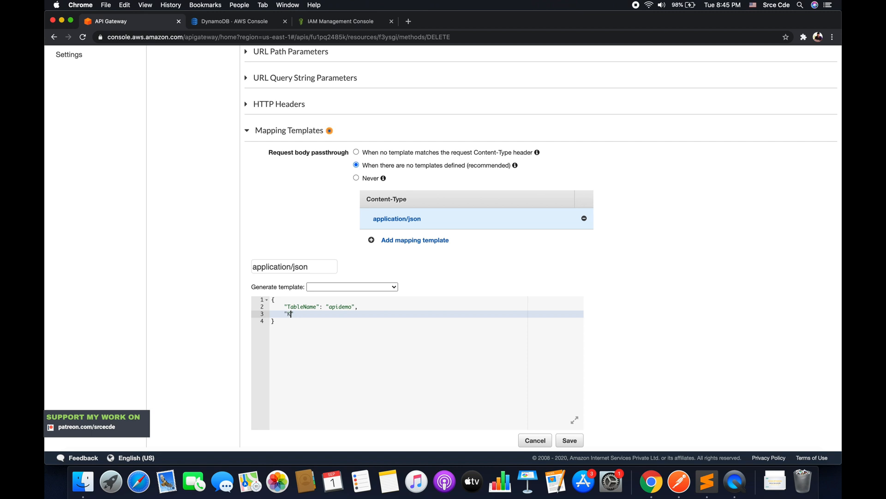
{"action": "type", "text": "ey\""}
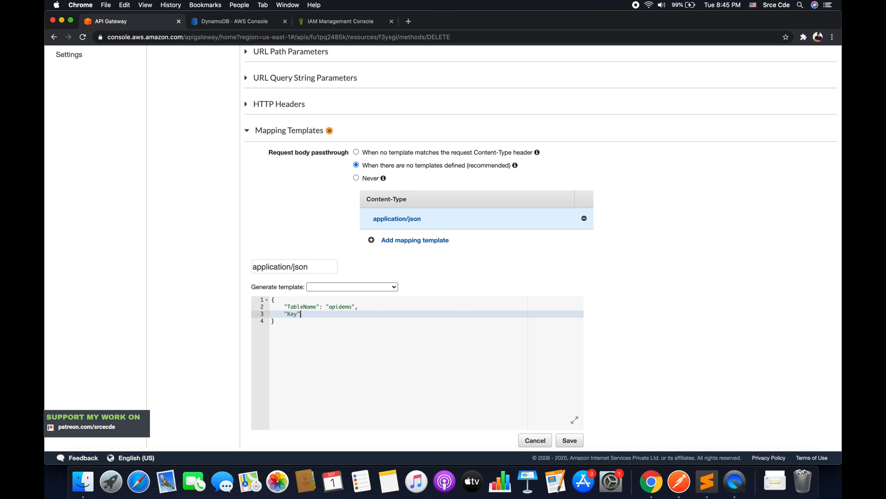
{"action": "type", "text": ": {}"}
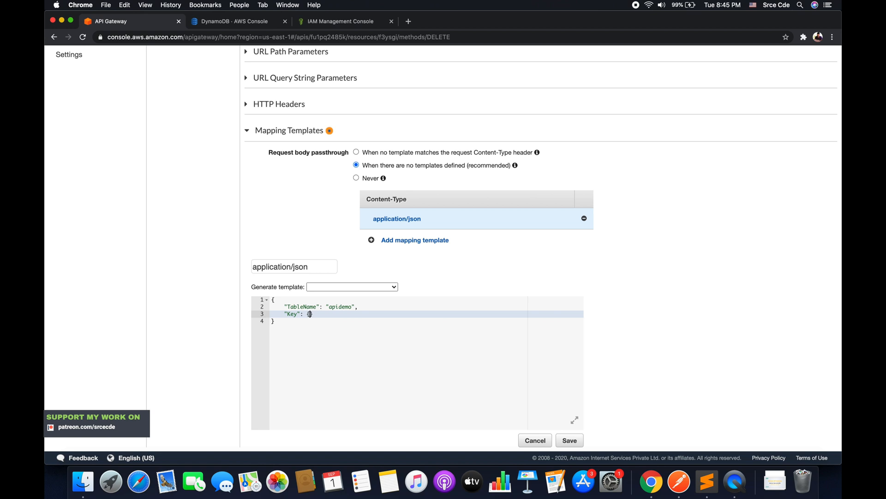
{"action": "key", "text": "enter"}
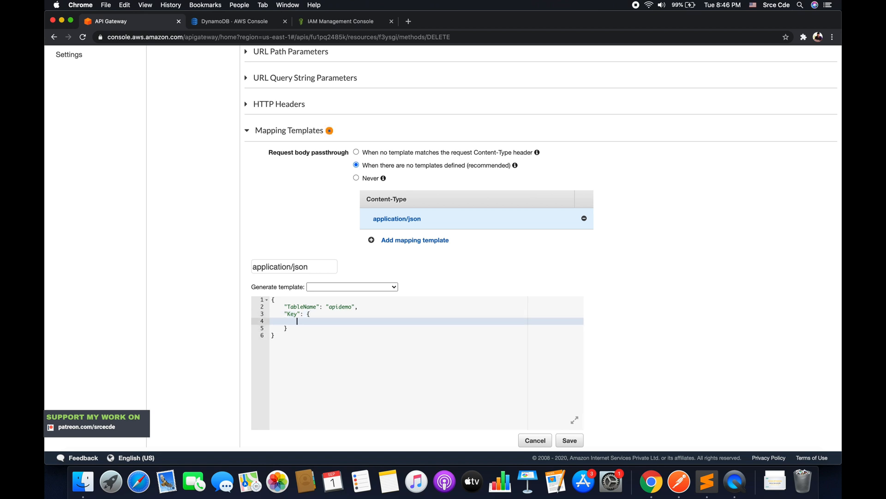
Fill the Key with "id": {"S": ...} taken from $input.params('id')
{"action": "type", "text": "\""}
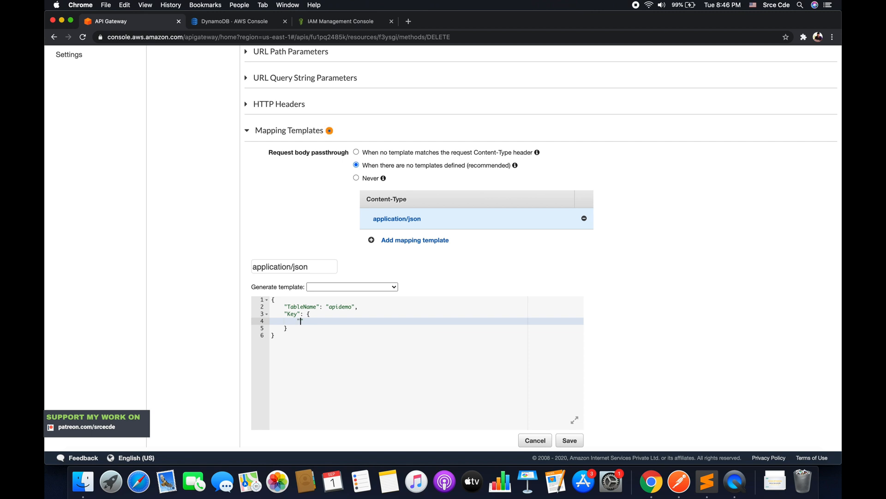
{"action": "type", "text": "id"}
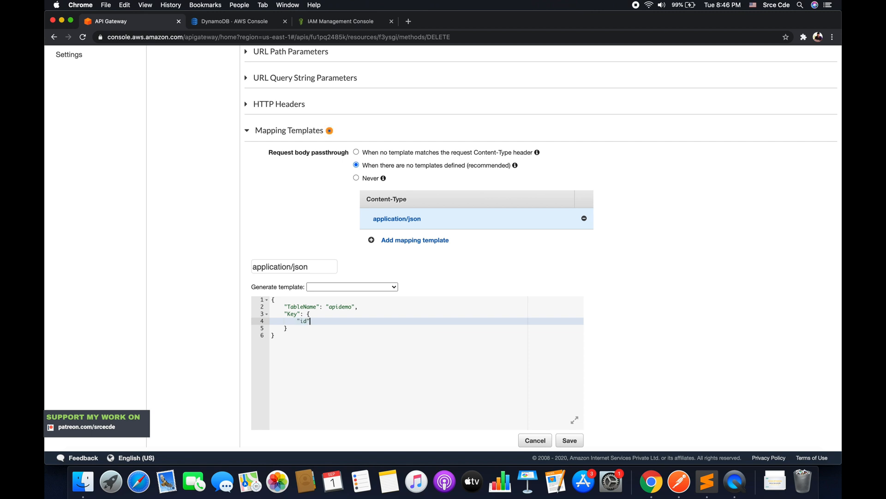
{"action": "type", "text": ":"}
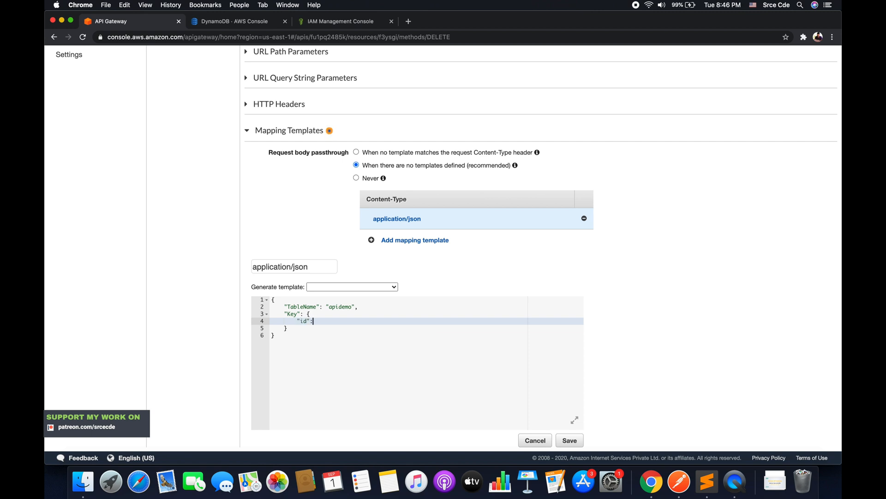
{"action": "type", "text": "{}"}
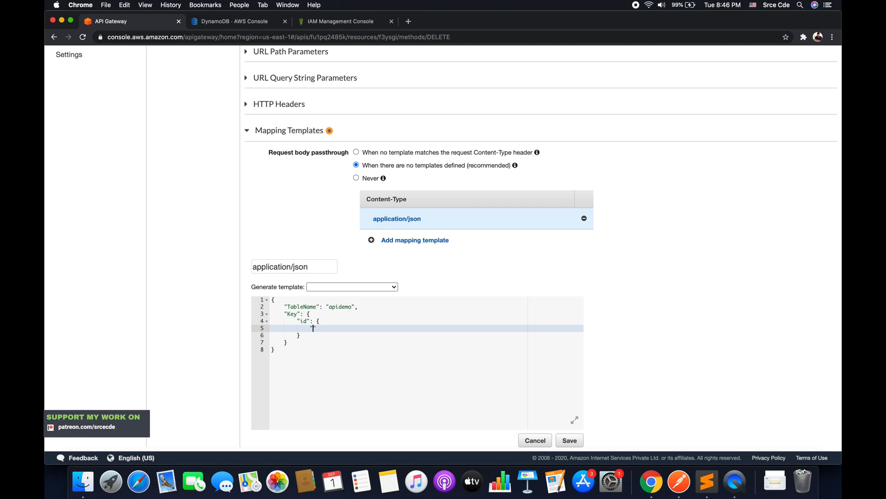
{"action": "type", "text": "\"S\":"}
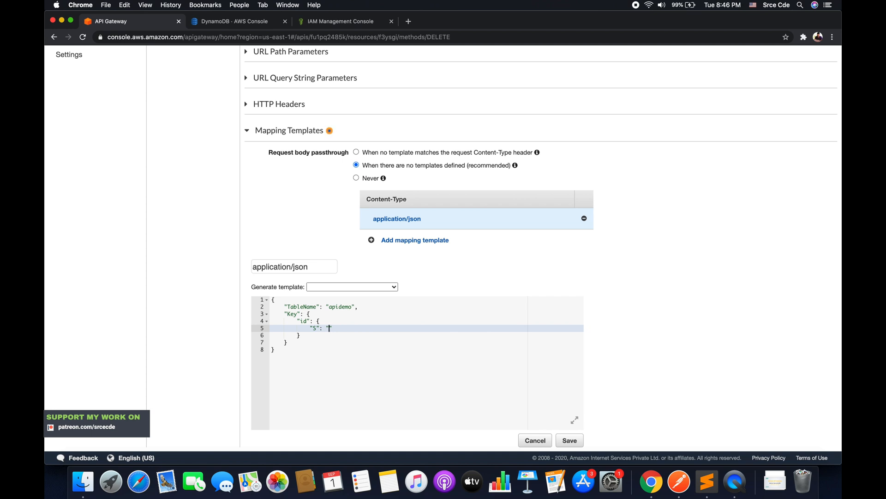
{"action": "type", "text": "$"}
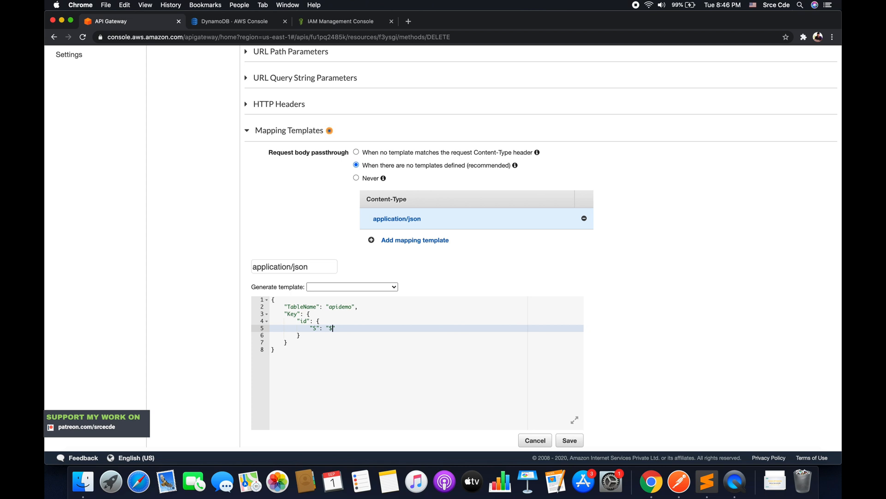
{"action": "type", "text": "inout"}
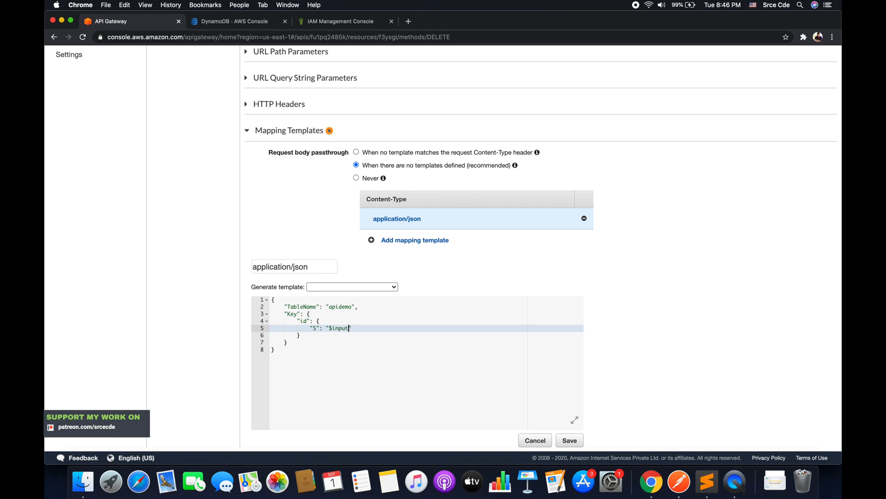
{"action": "type", "text": ".params("}
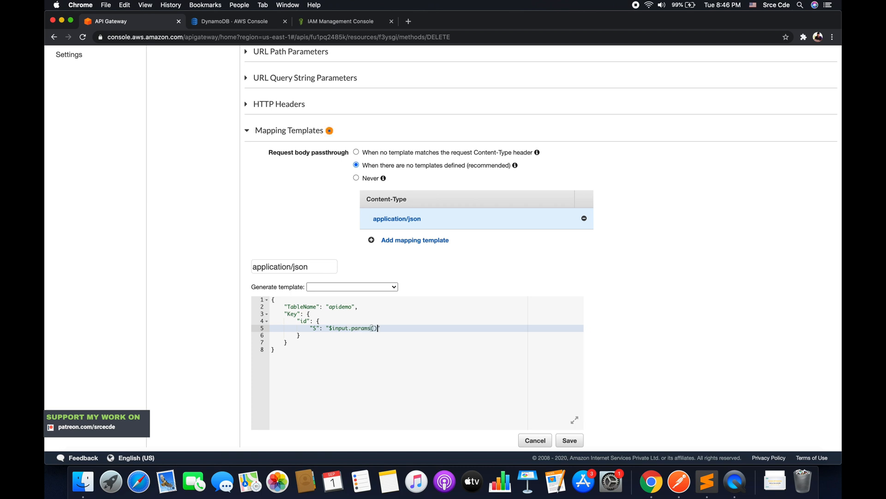
{"action": "type", "text": "'"}
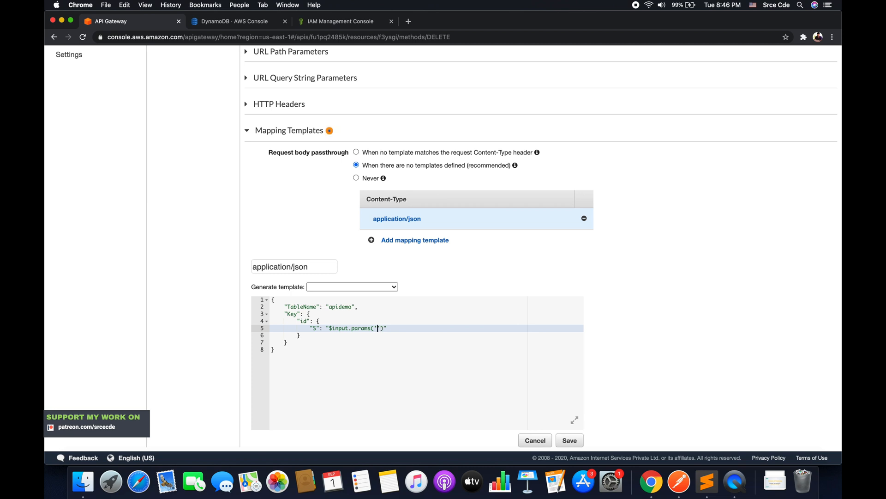
{"action": "type", "text": "id'"}
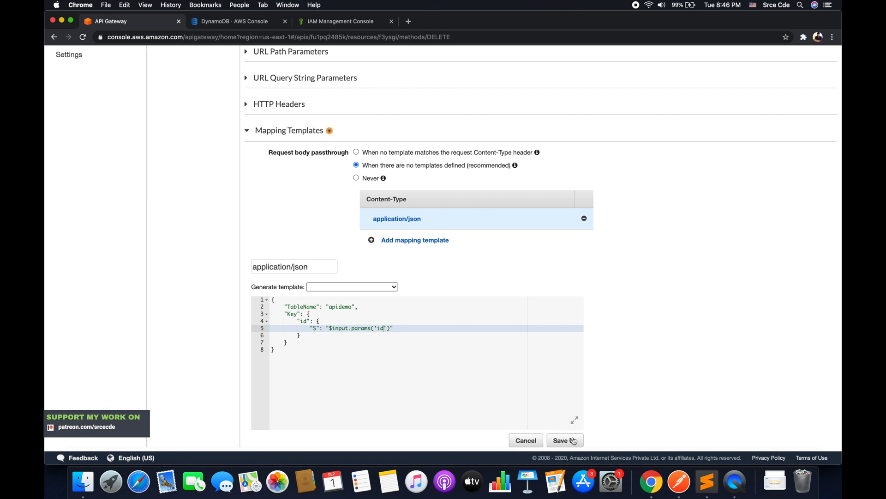
{"action": "mouse_move", "coordinate": [700, 375]}
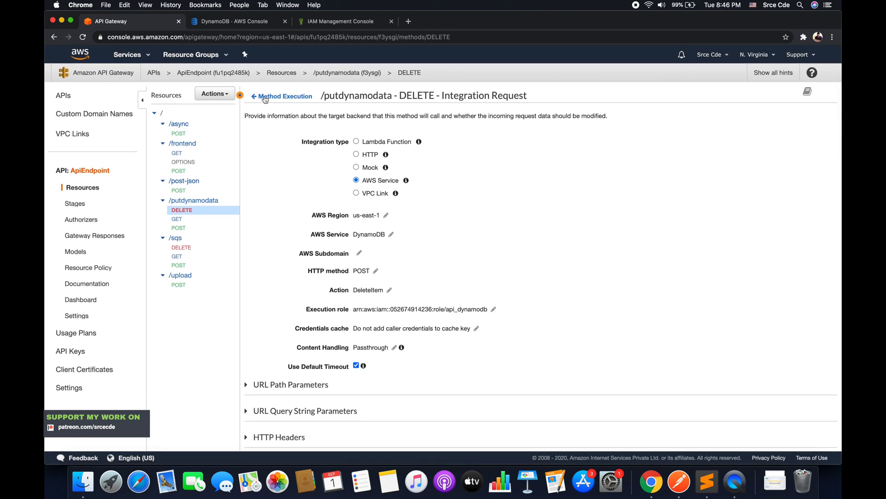
Deploy the API to stage v1 via Actions > Deploy API
{"action": "left_click", "coordinate": [214, 93]}
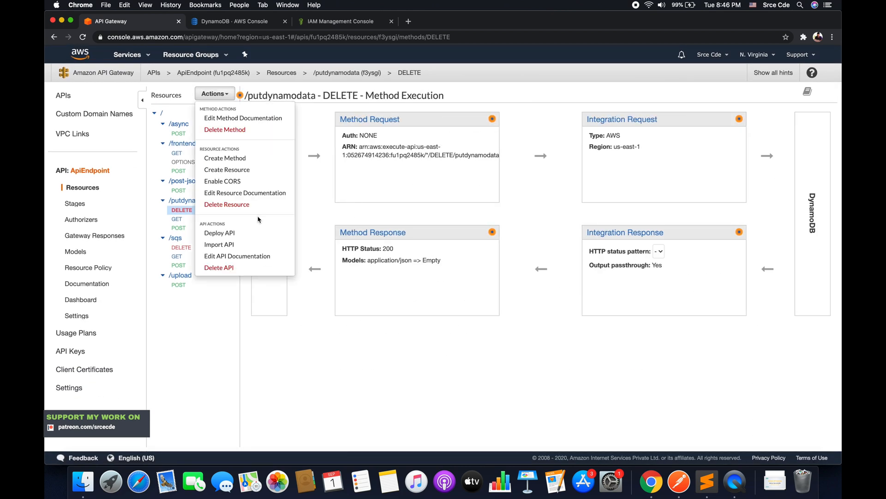
{"action": "left_click", "coordinate": [220, 233]}
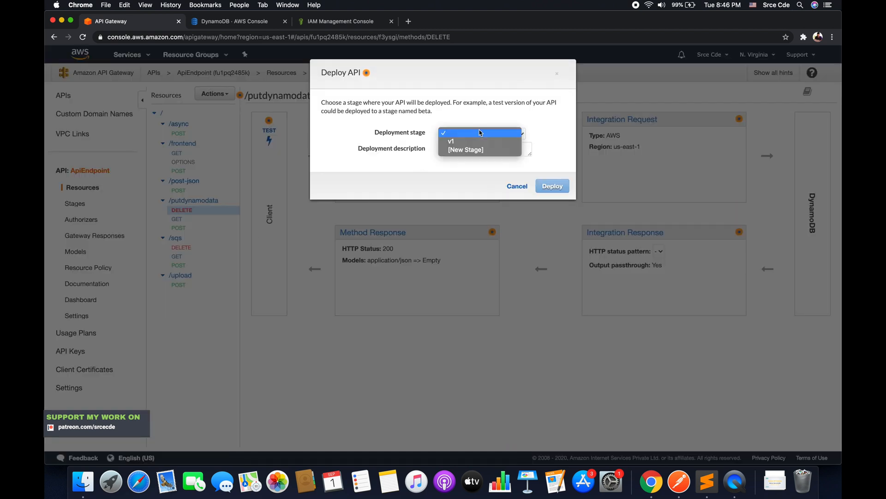
{"action": "left_click", "coordinate": [451, 140]}
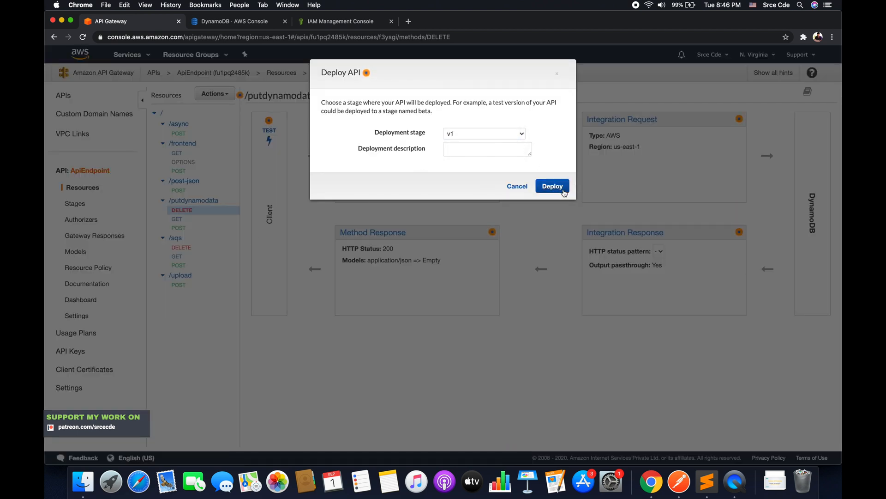
{"action": "left_click", "coordinate": [552, 186]}
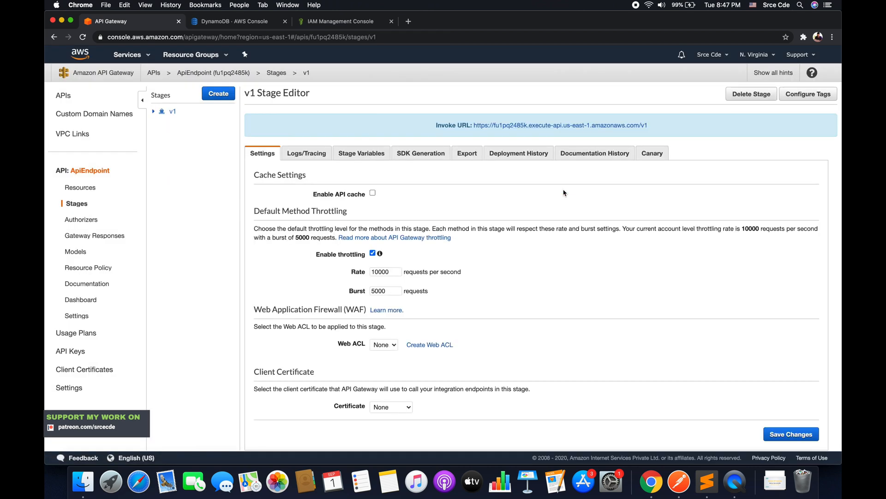
{"action": "mouse_move", "coordinate": [356, 123]}
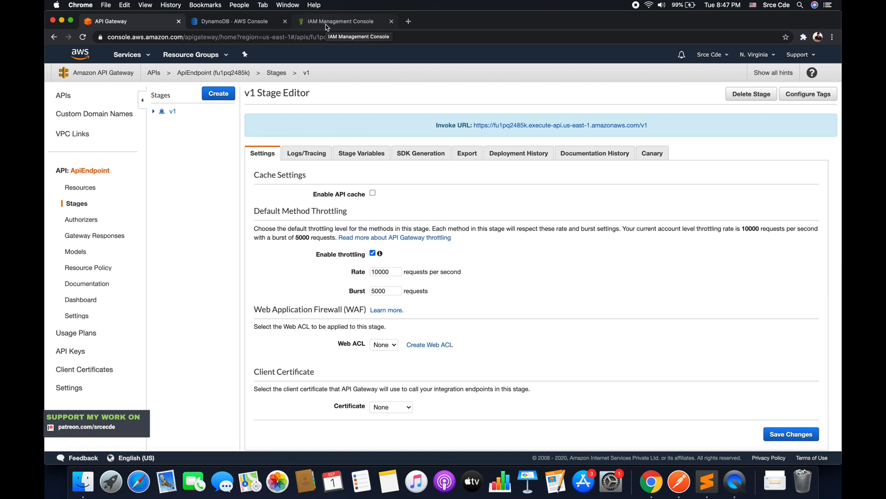
In IAM, locate the api_dynamodb policy and begin editing its JSON
{"action": "left_click", "coordinate": [339, 21]}
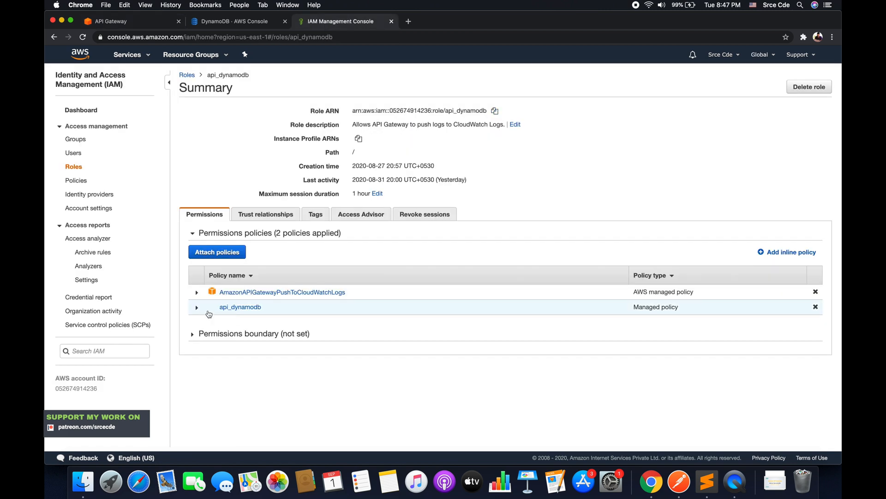
{"action": "left_click", "coordinate": [196, 306]}
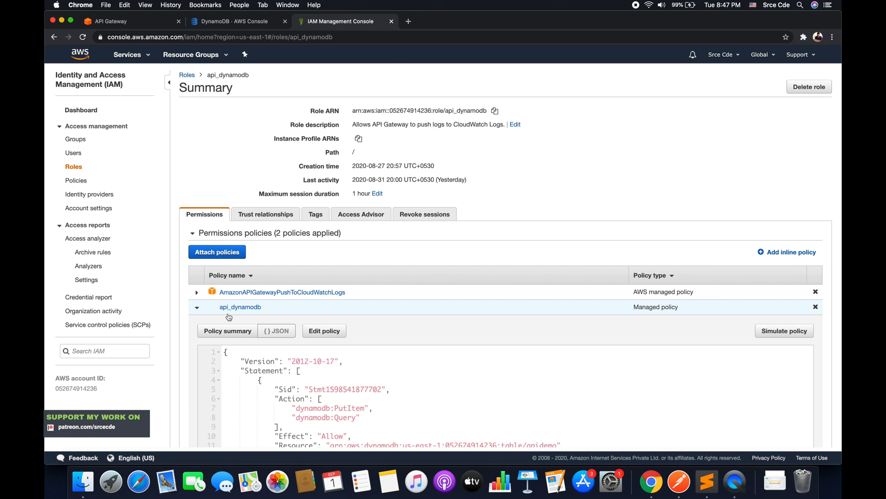
{"action": "scroll", "scroll_direction": "down", "scroll_amount": 3}
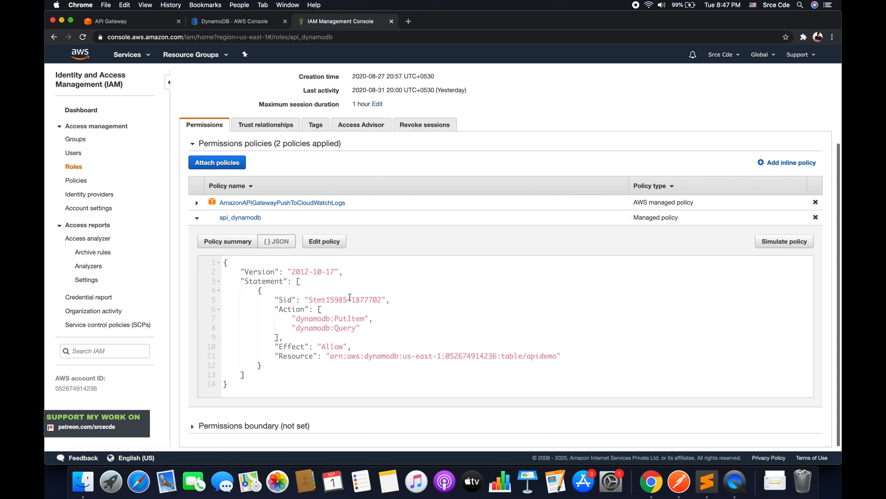
{"action": "double_click", "coordinate": [325, 328]}
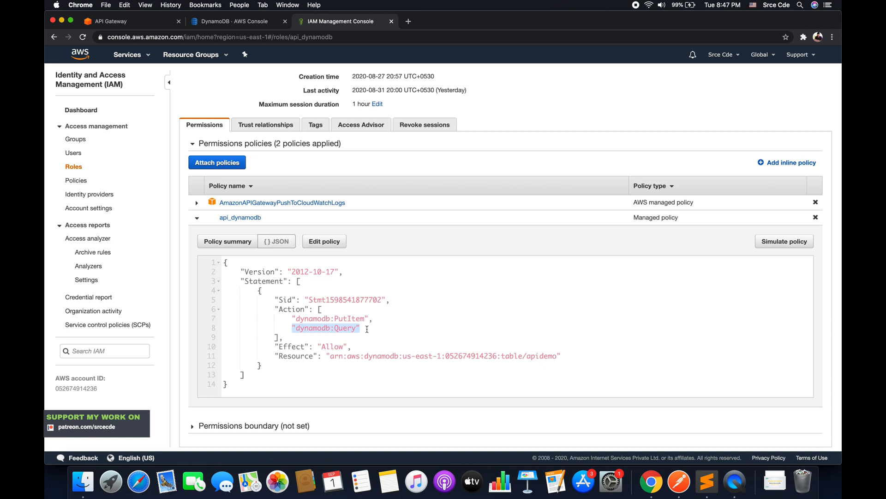
{"action": "left_click", "coordinate": [75, 180]}
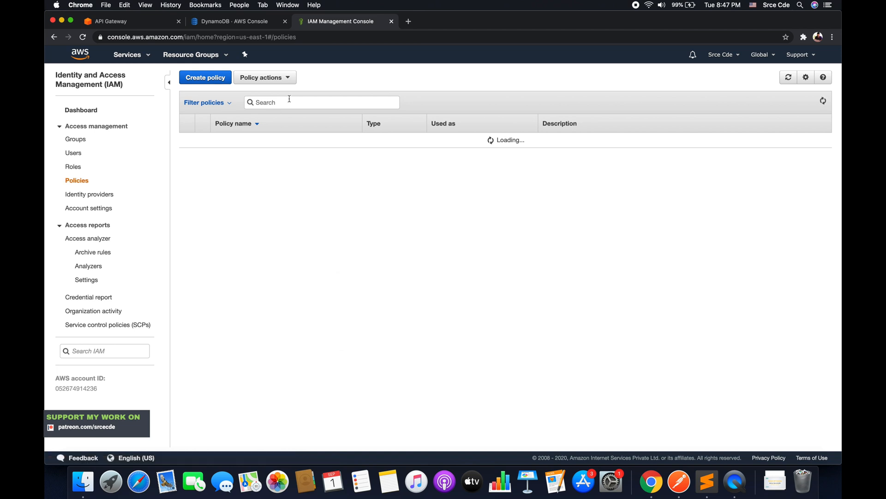
{"action": "type", "text": "api_dyna"}
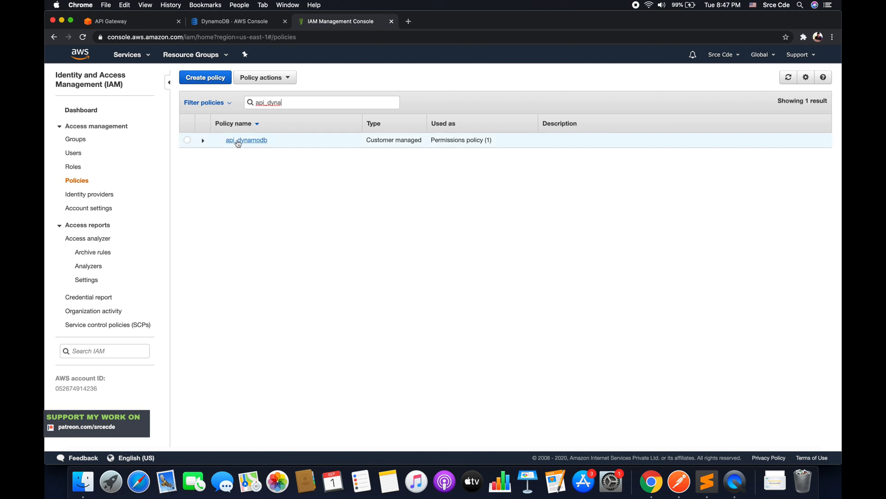
{"action": "left_click", "coordinate": [247, 140]}
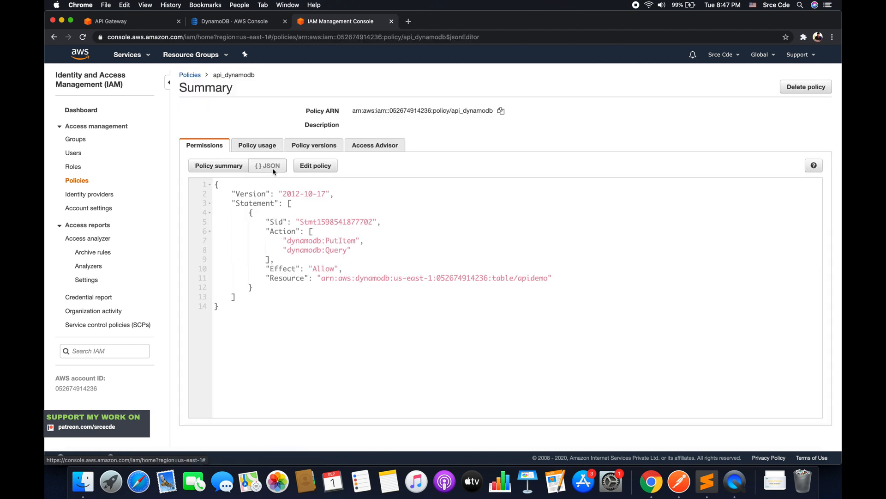
{"action": "left_click", "coordinate": [315, 165]}
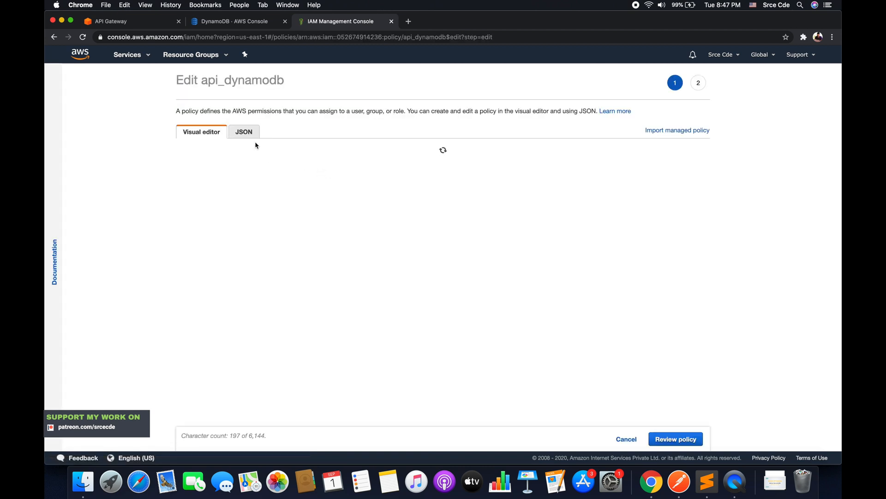
{"action": "left_click", "coordinate": [244, 132]}
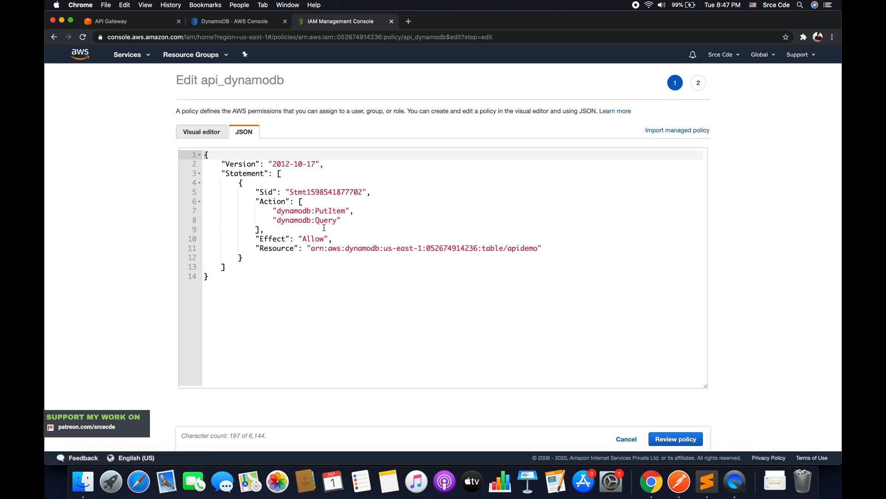
Add "dynamodb:DeleteItem" after the Query action, review the policy and save changes
{"action": "left_click", "coordinate": [306, 220]}
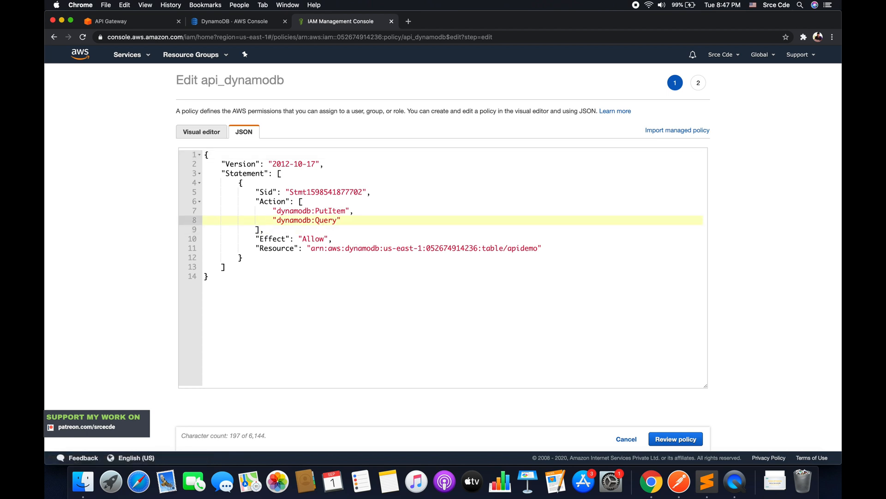
{"action": "type", "text": "\","}
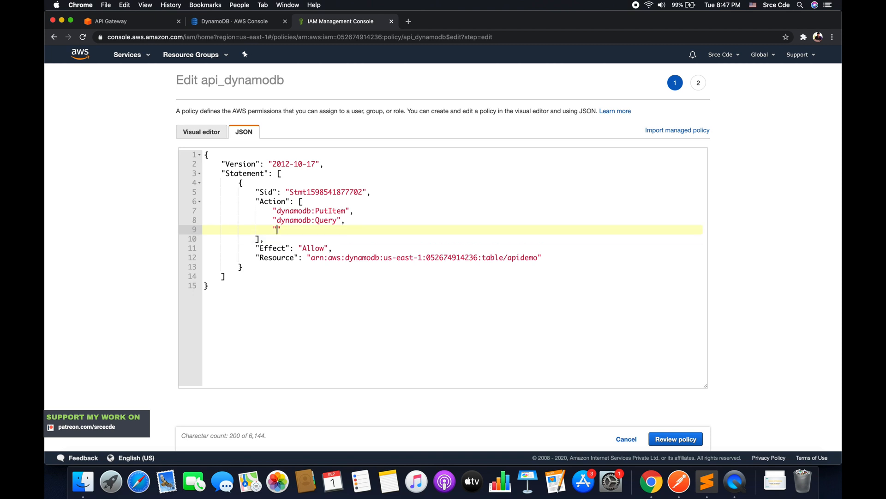
{"action": "type", "text": "dynamodb:"}
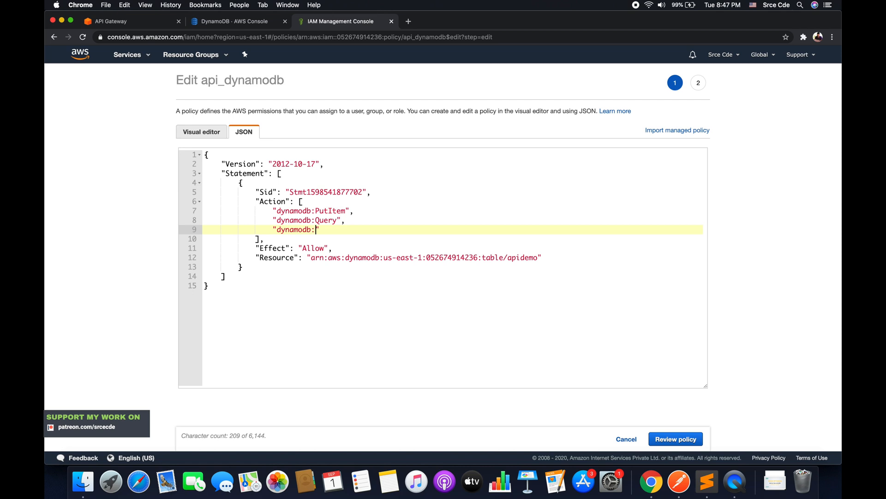
{"action": "type", "text": "DeleteI"}
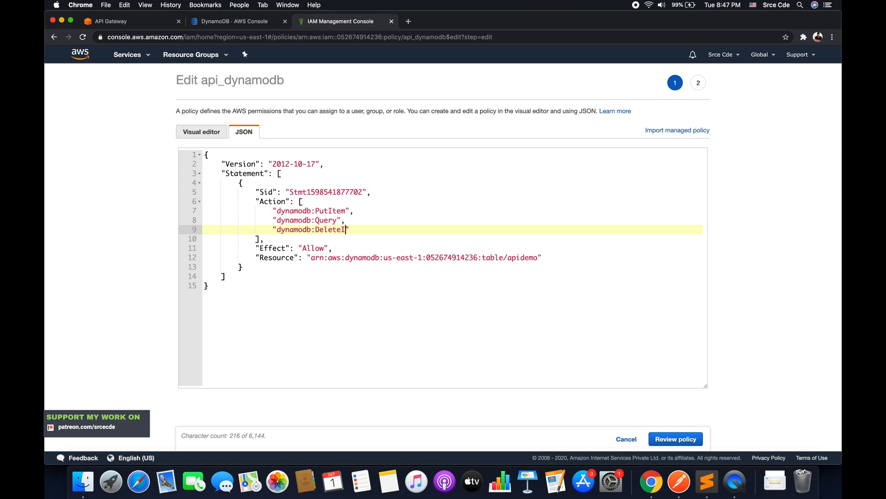
{"action": "type", "text": "tem"}
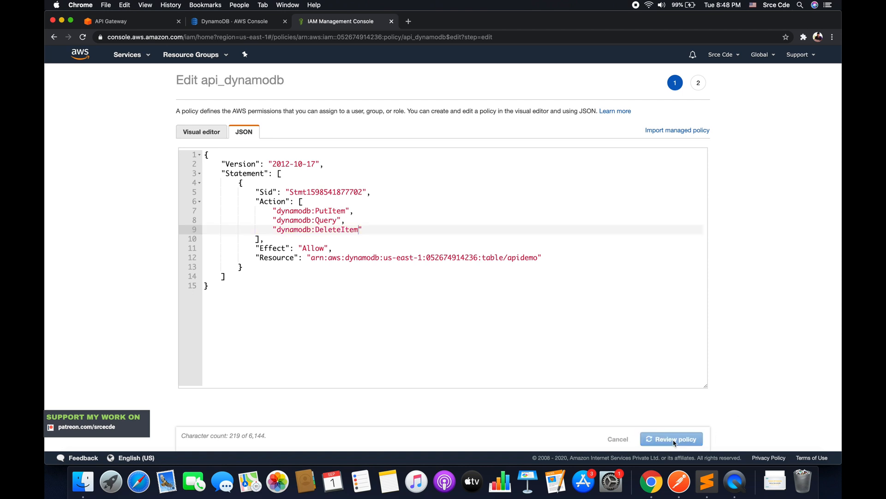
{"action": "left_click", "coordinate": [672, 439]}
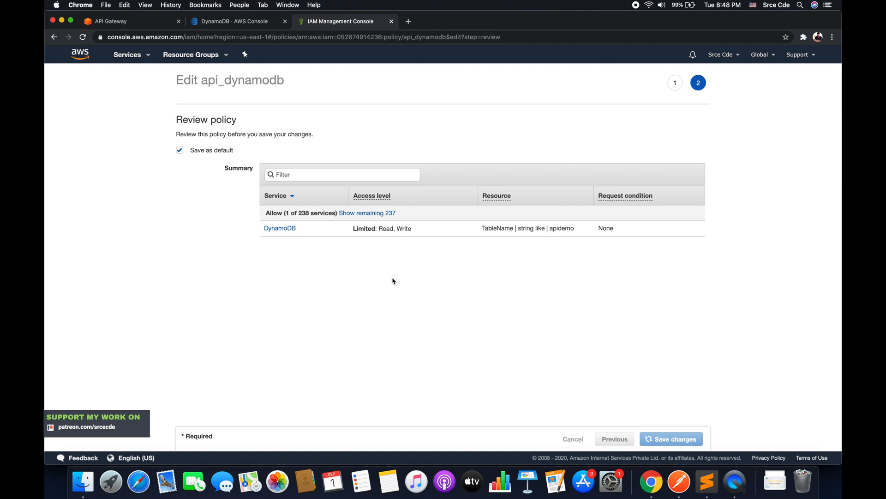
{"action": "left_click", "coordinate": [671, 439]}
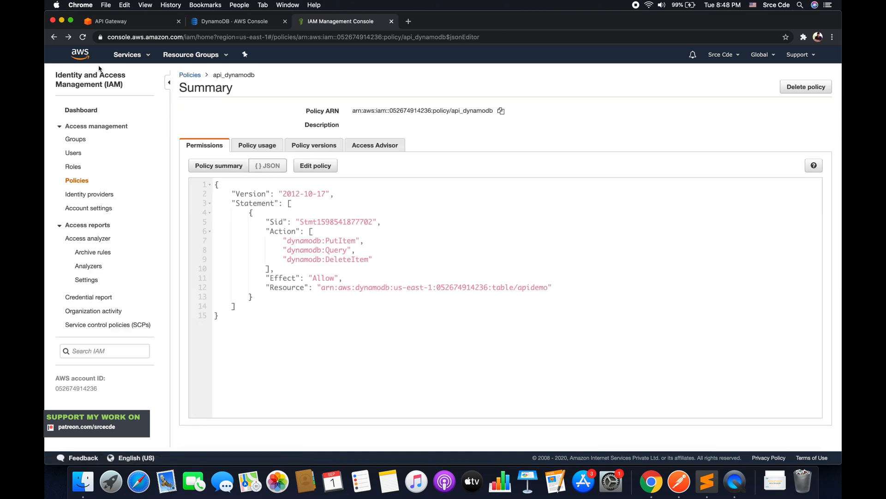
In Postman, extend the URL with /putdynamodata?id= ready for the item id
{"action": "left_click", "coordinate": [130, 21]}
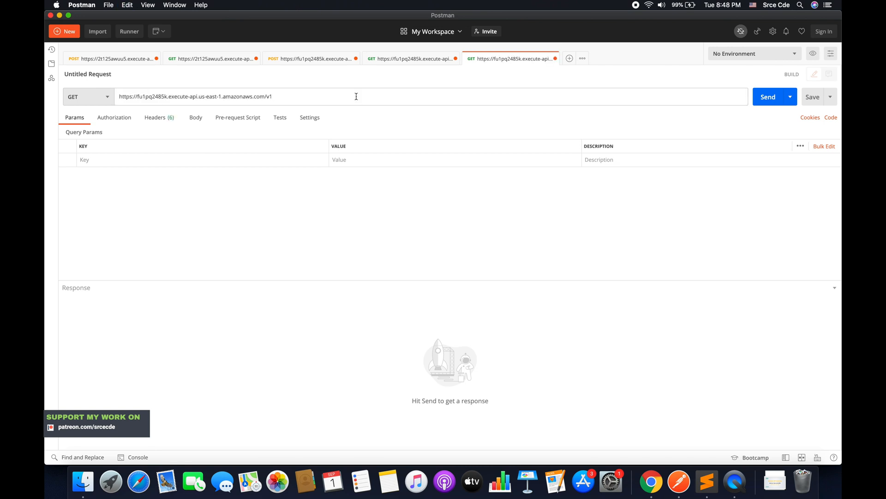
{"action": "type", "text": "/"}
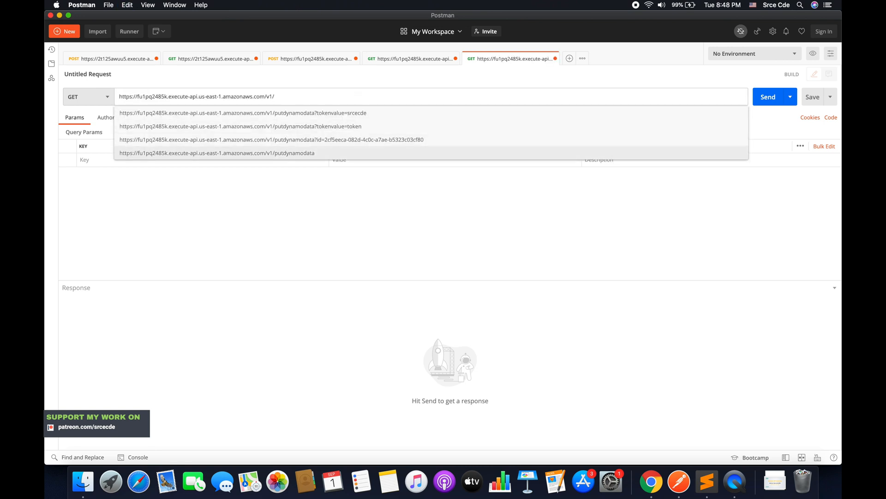
{"action": "left_click", "coordinate": [217, 152]}
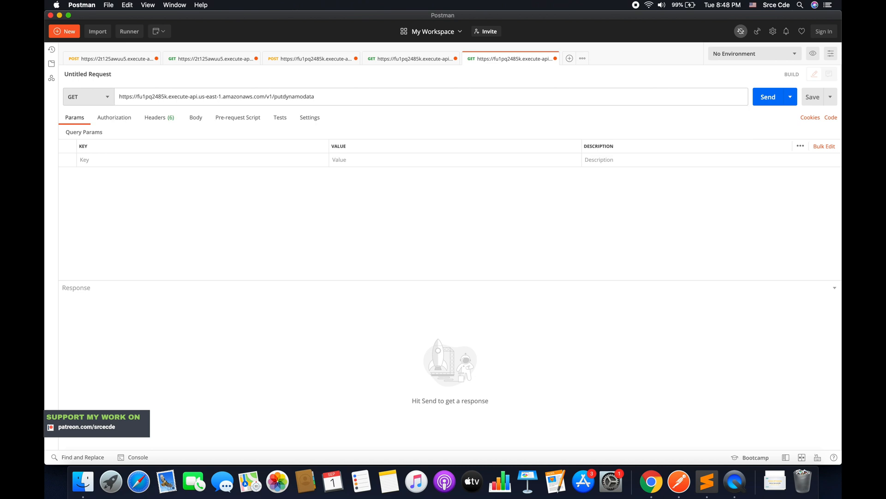
{"action": "type", "text": "?"}
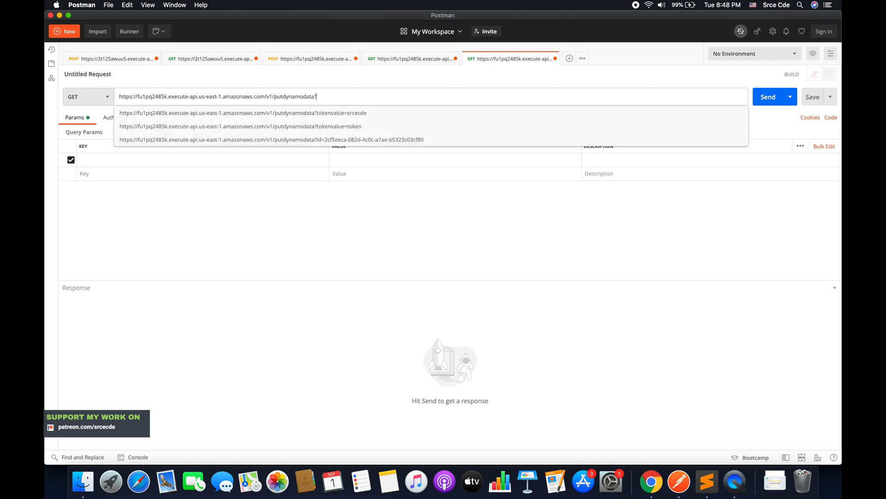
{"action": "type", "text": "id="}
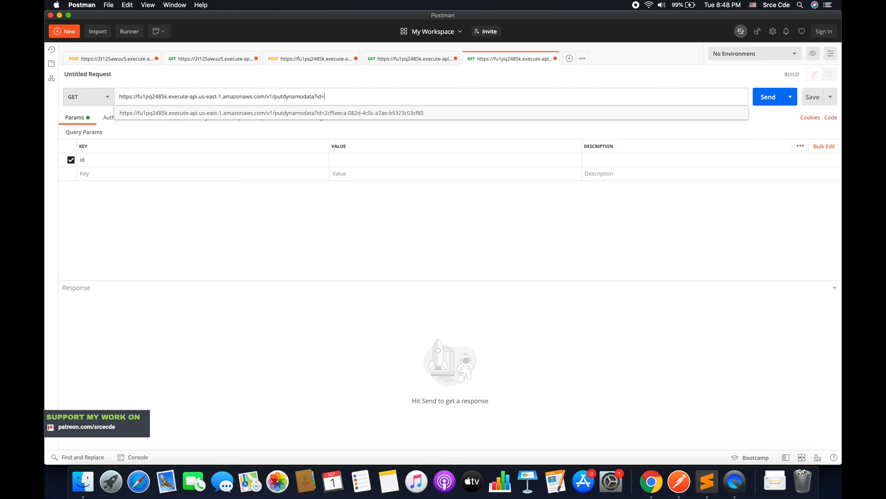
{"action": "mouse_move", "coordinate": [404, 113]}
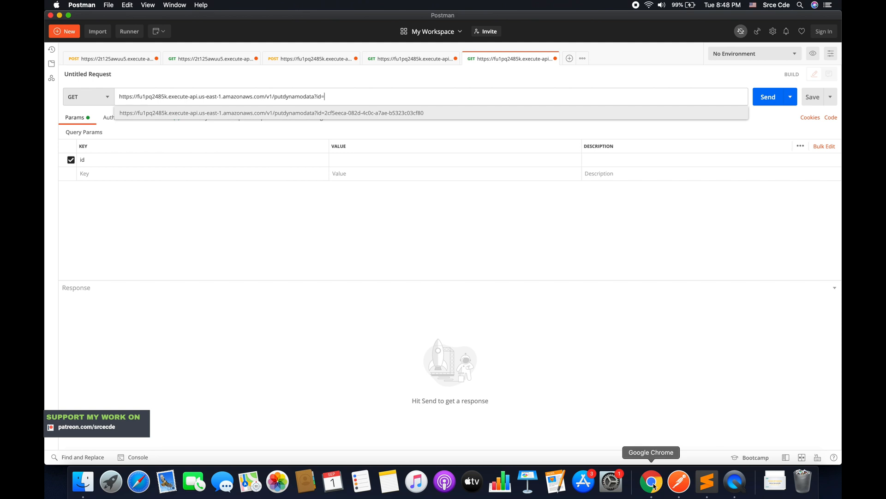
Copy the Hello record's id 2cf5eeca-082d-4c0c-a7ae-b5323c03cf80 from DynamoDB into the URL
{"action": "left_click", "coordinate": [651, 482]}
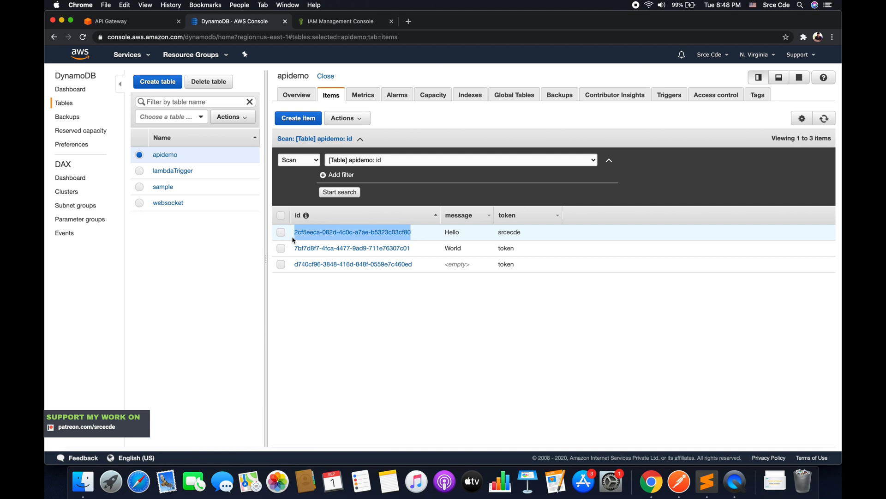
{"action": "left_click", "coordinate": [281, 232]}
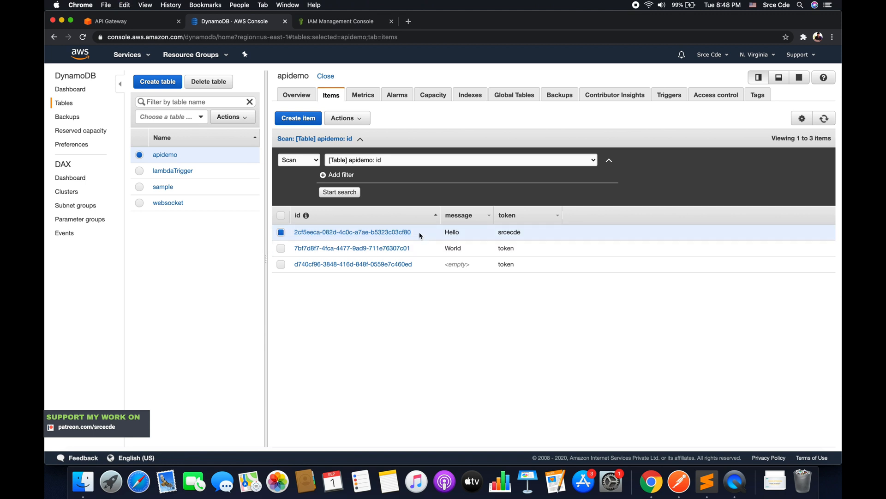
{"action": "double_click", "coordinate": [352, 232]}
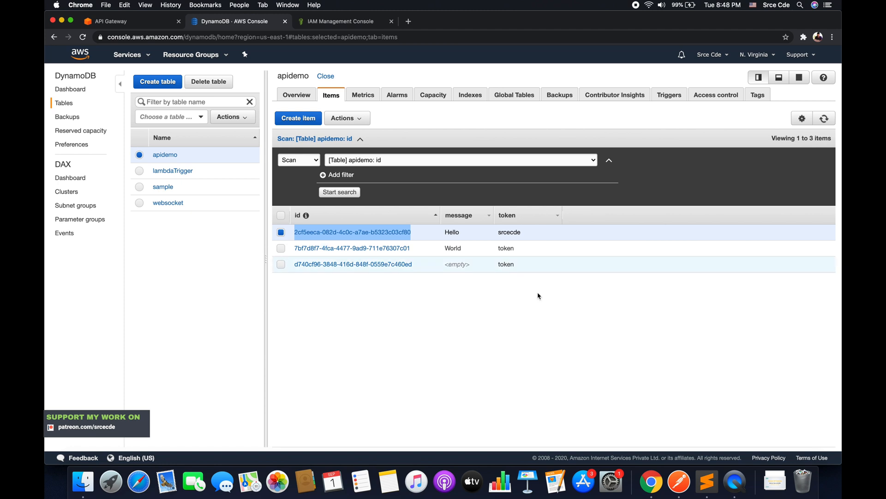
{"action": "mouse_move", "coordinate": [678, 482]}
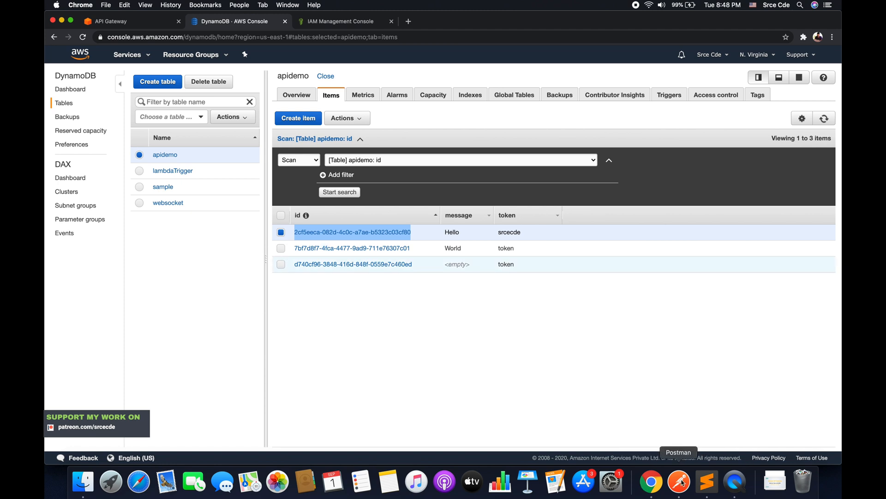
{"action": "left_click", "coordinate": [679, 481]}
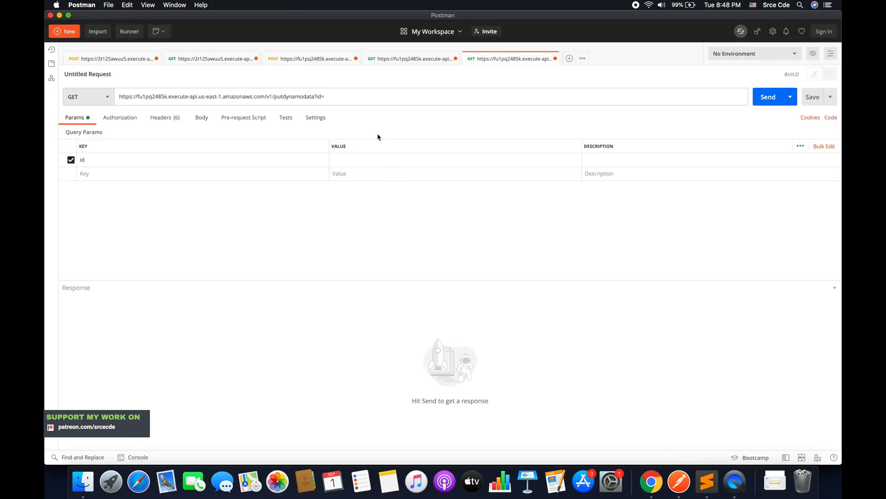
{"action": "type", "text": "2cf5eeca-082d-4c0c-a7ae-b5323c03cf80"}
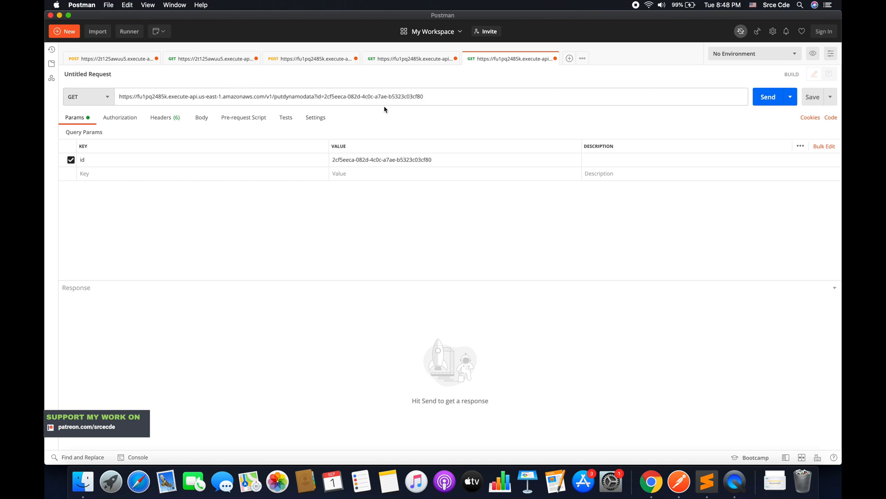
{"action": "mouse_move", "coordinate": [306, 116]}
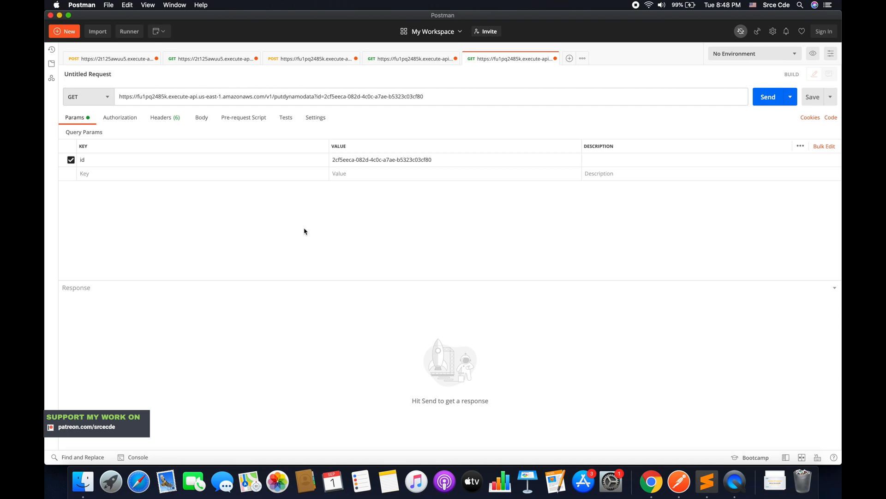
Send the request as DELETE and receive a 200 OK response
{"action": "left_click", "coordinate": [85, 96]}
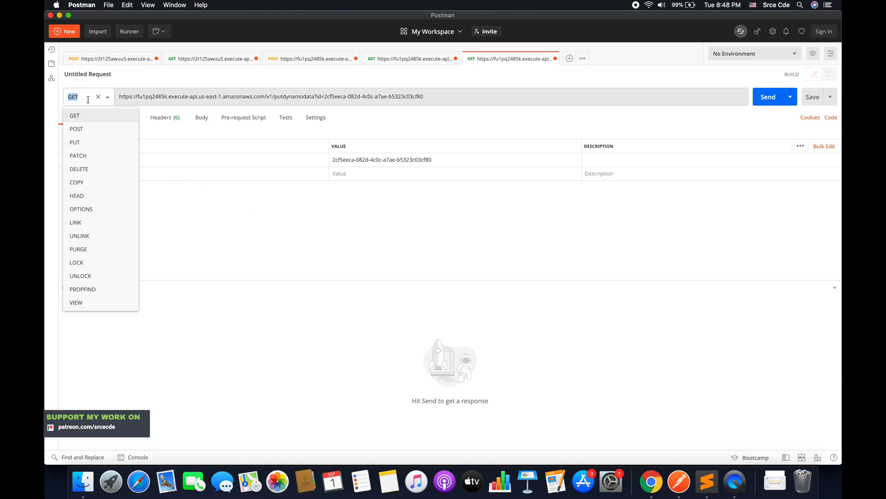
{"action": "left_click", "coordinate": [78, 168]}
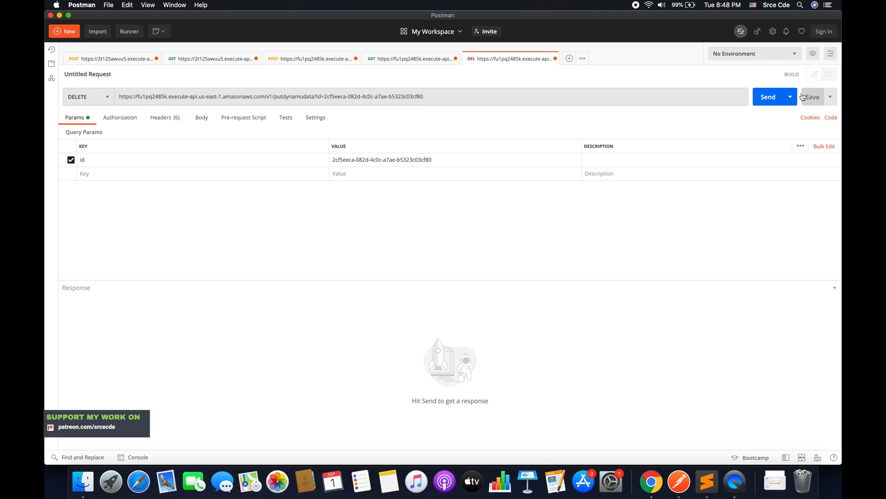
{"action": "left_click", "coordinate": [767, 97]}
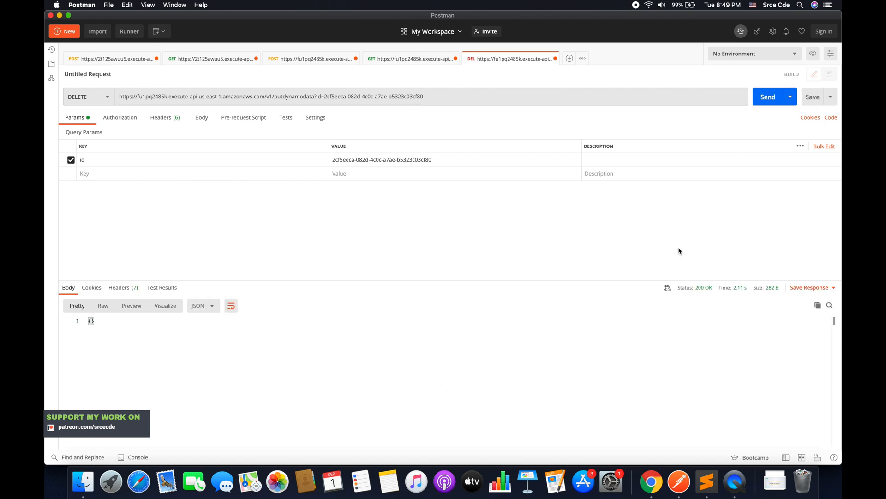
{"action": "mouse_move", "coordinate": [695, 305]}
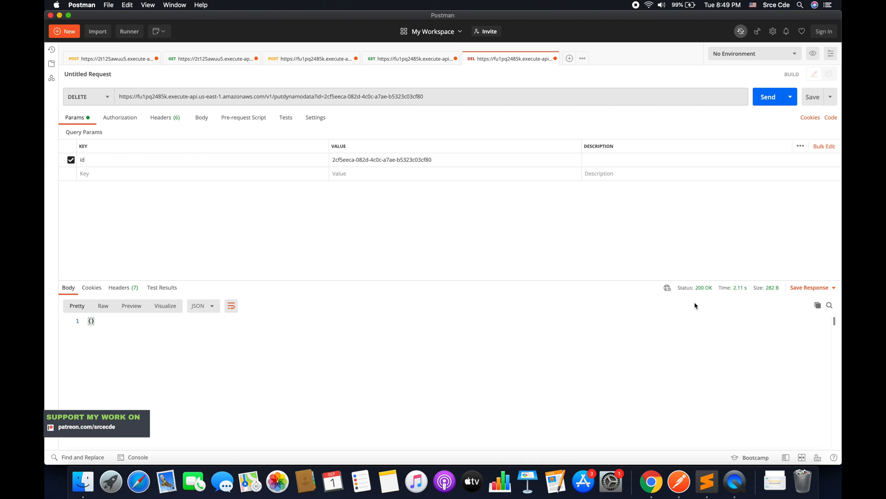
{"action": "mouse_move", "coordinate": [606, 384]}
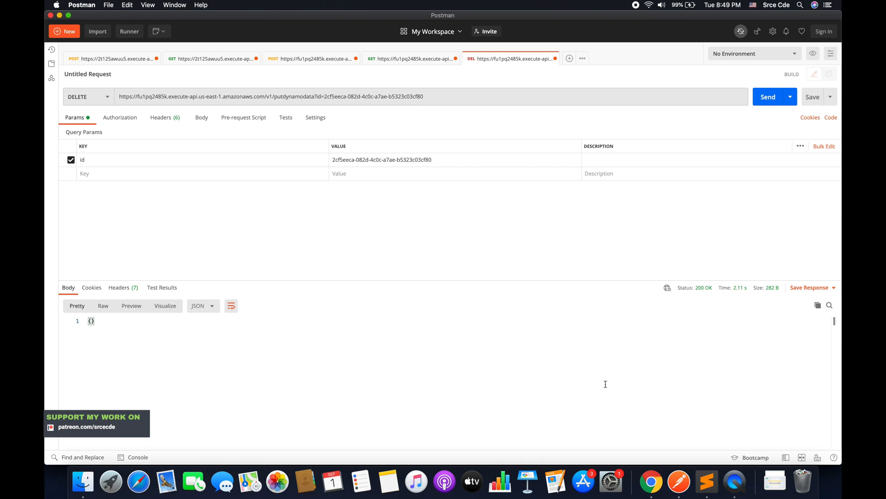
{"action": "mouse_move", "coordinate": [651, 481]}
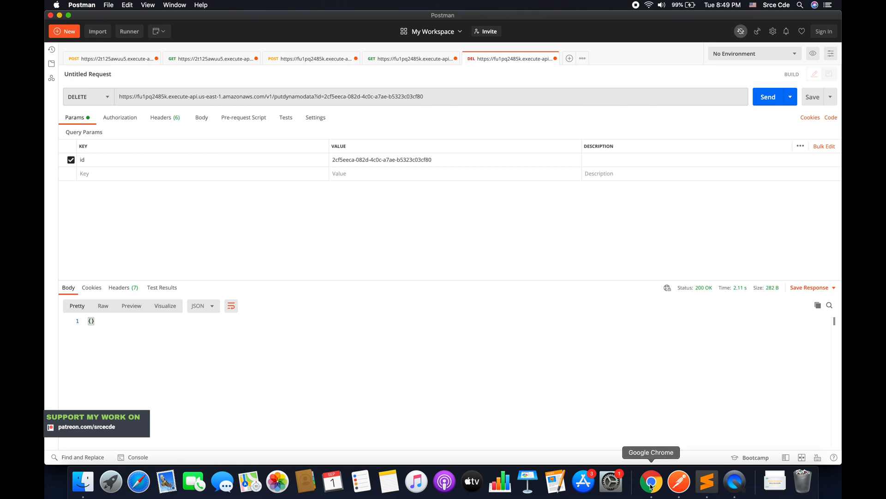
Refresh the apidemo table's items in DynamoDB to show the two remaining records
{"action": "left_click", "coordinate": [651, 482]}
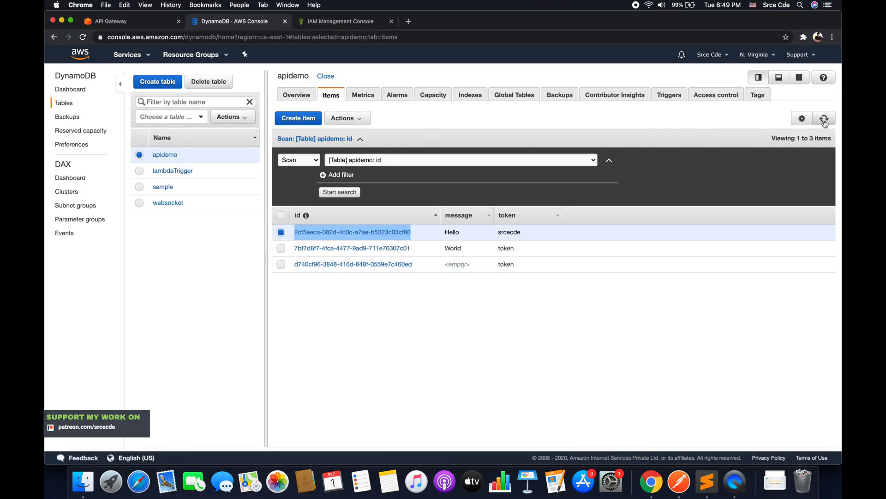
{"action": "left_click", "coordinate": [825, 118]}
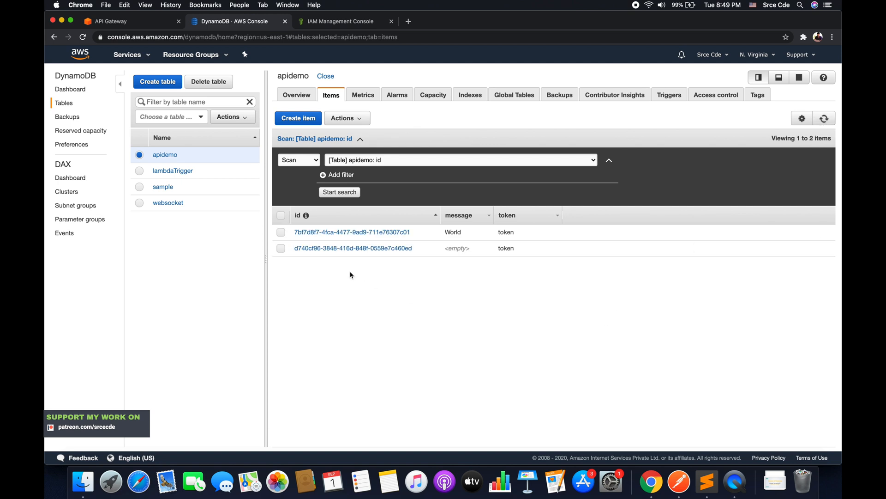
{"action": "mouse_move", "coordinate": [528, 223]}
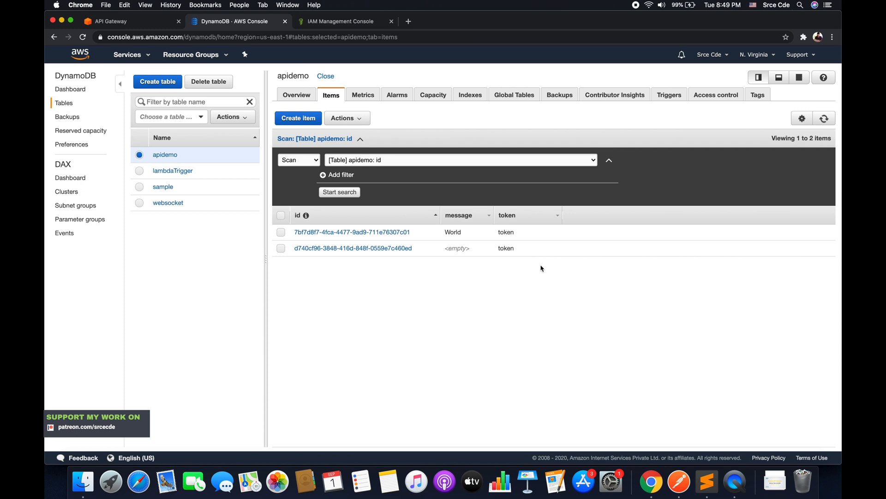
{"action": "mouse_move", "coordinate": [500, 289]}
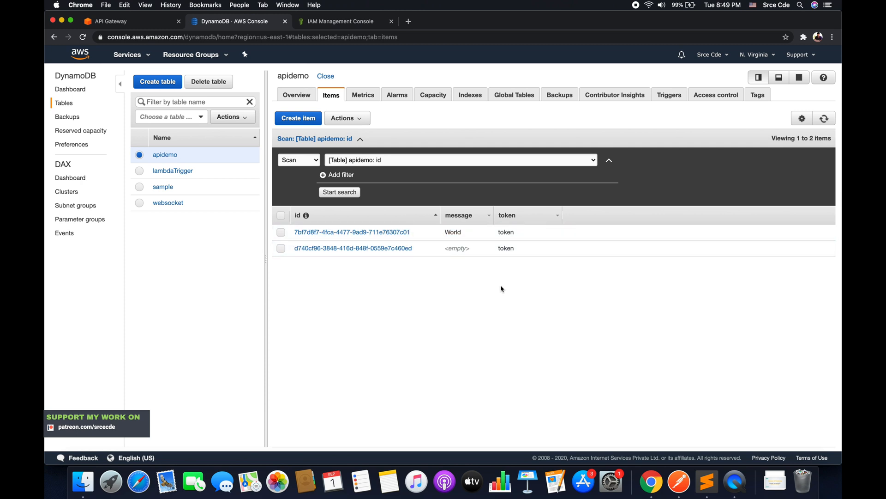